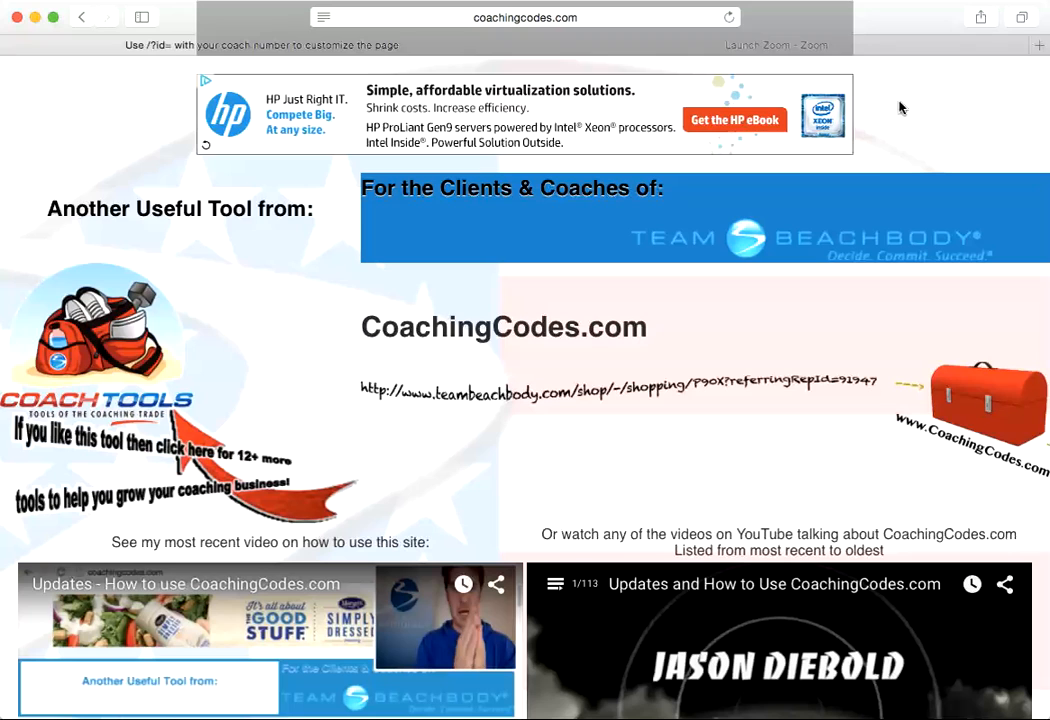
mouse_move(938, 108)
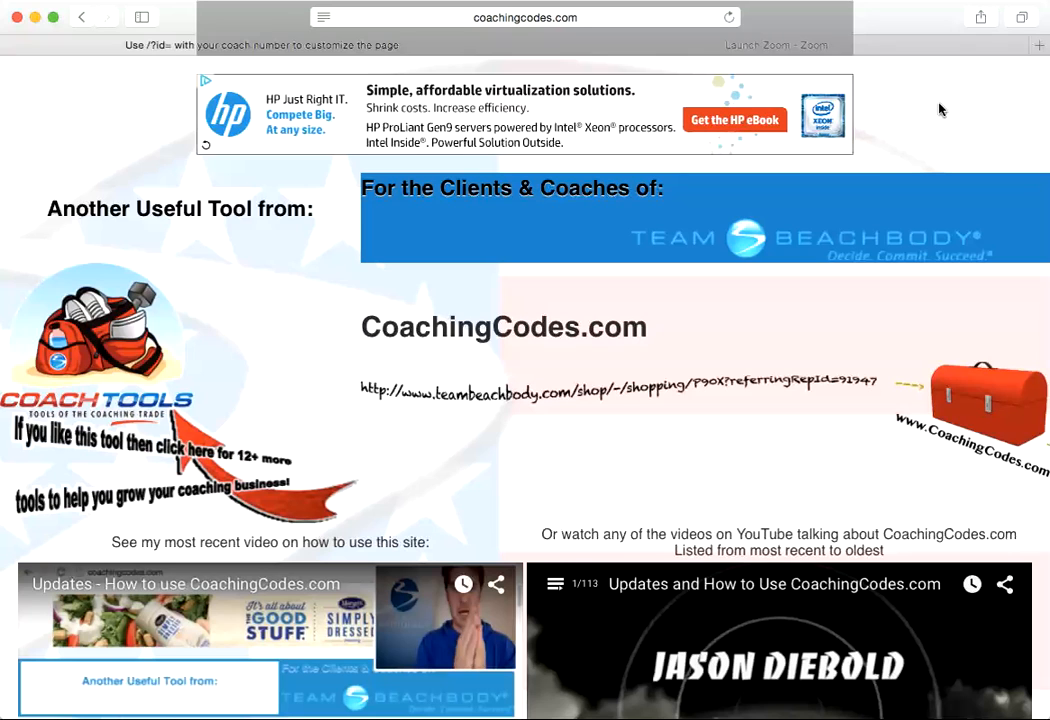
Scroll past the videos and coach pictures to the list of coaching link sections.
scroll(down, 3)
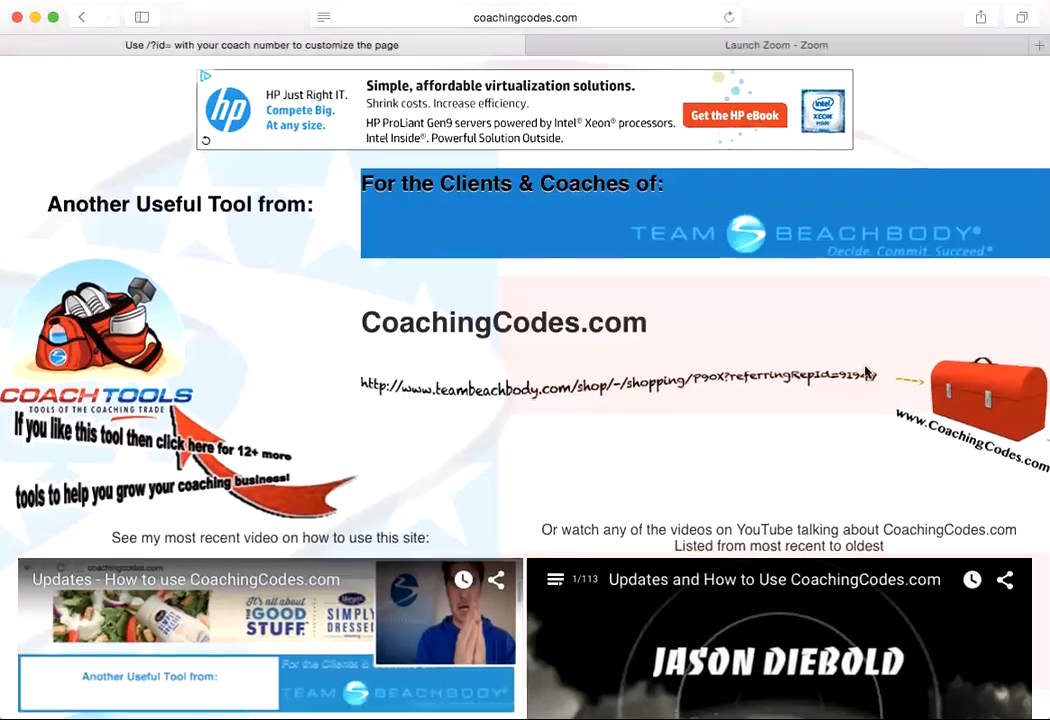
scroll(down, 3)
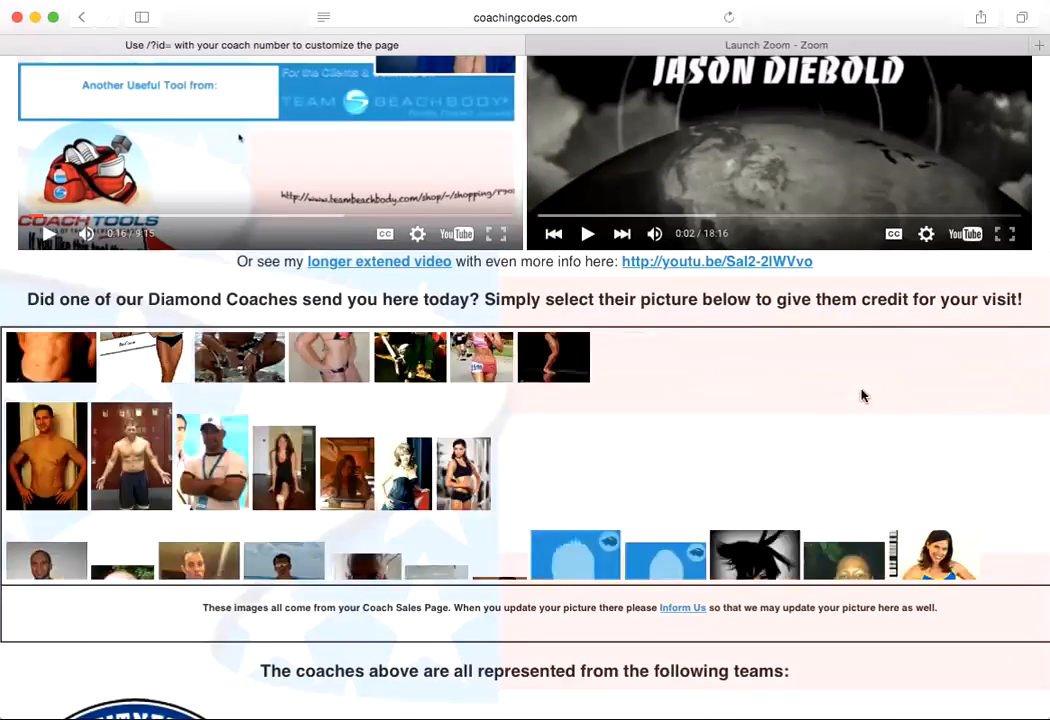
scroll(down, 3)
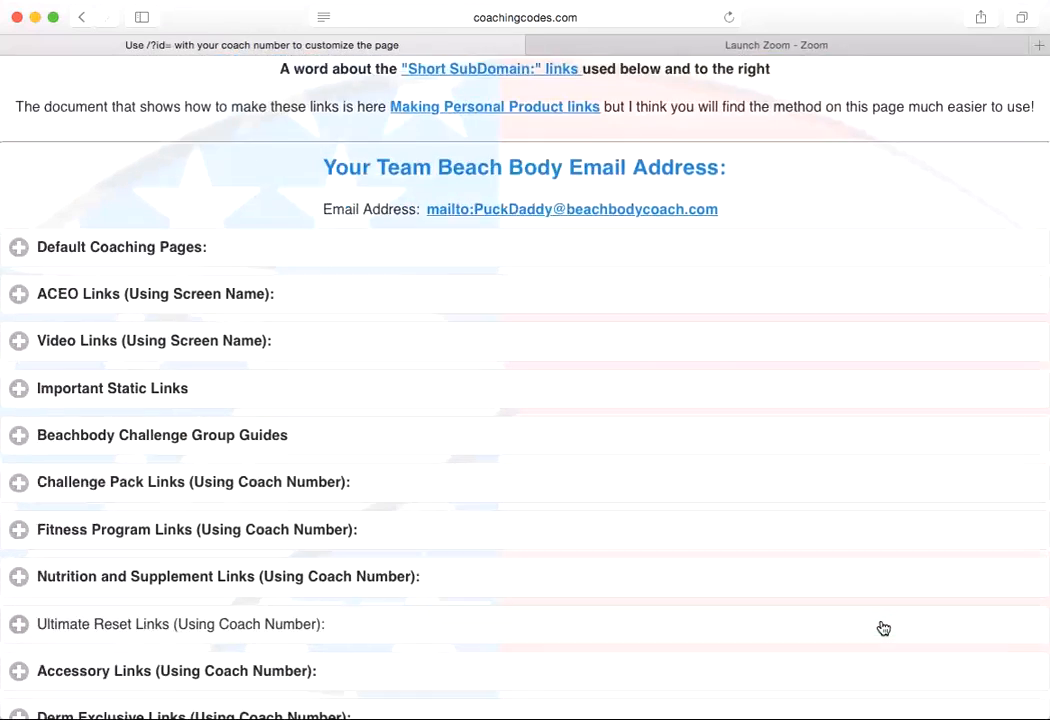
scroll(down, 3)
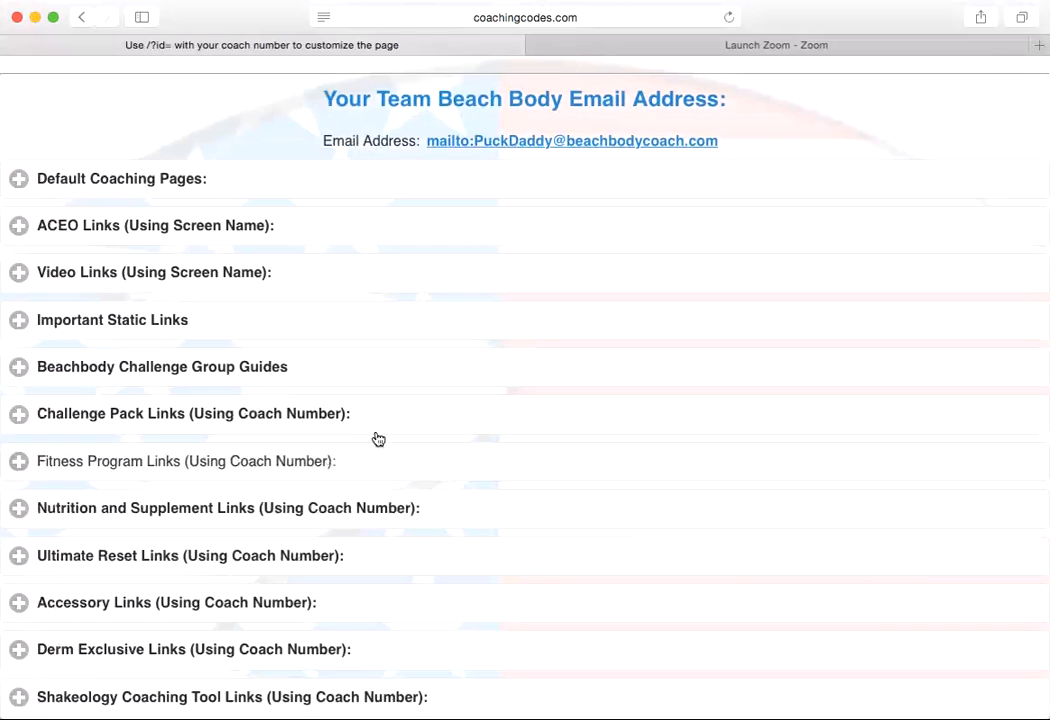
mouse_move(358, 404)
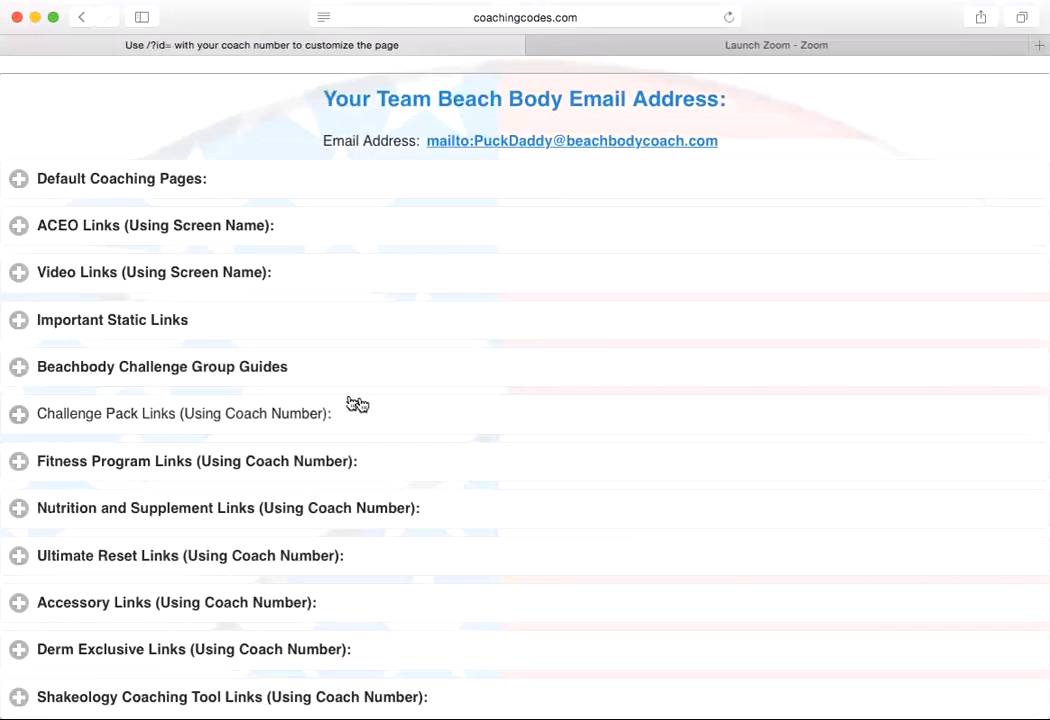
mouse_move(362, 404)
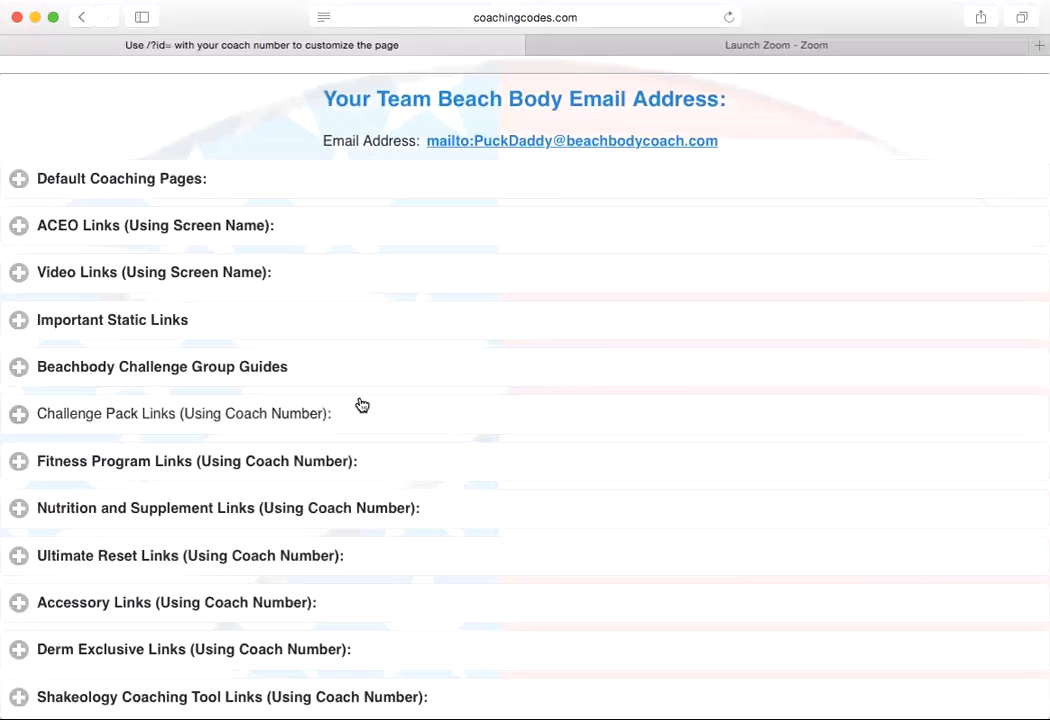
mouse_move(128, 414)
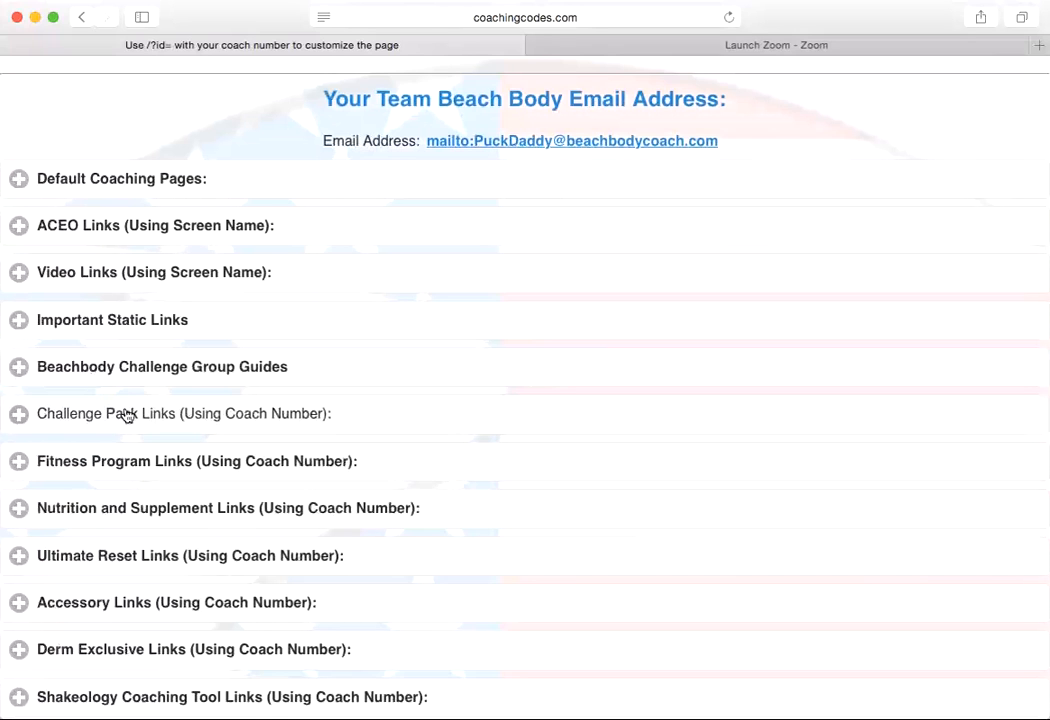
Expand Challenge Pack Links and scroll through July Promotions packs to the $305–$140 groups.
click(18, 412)
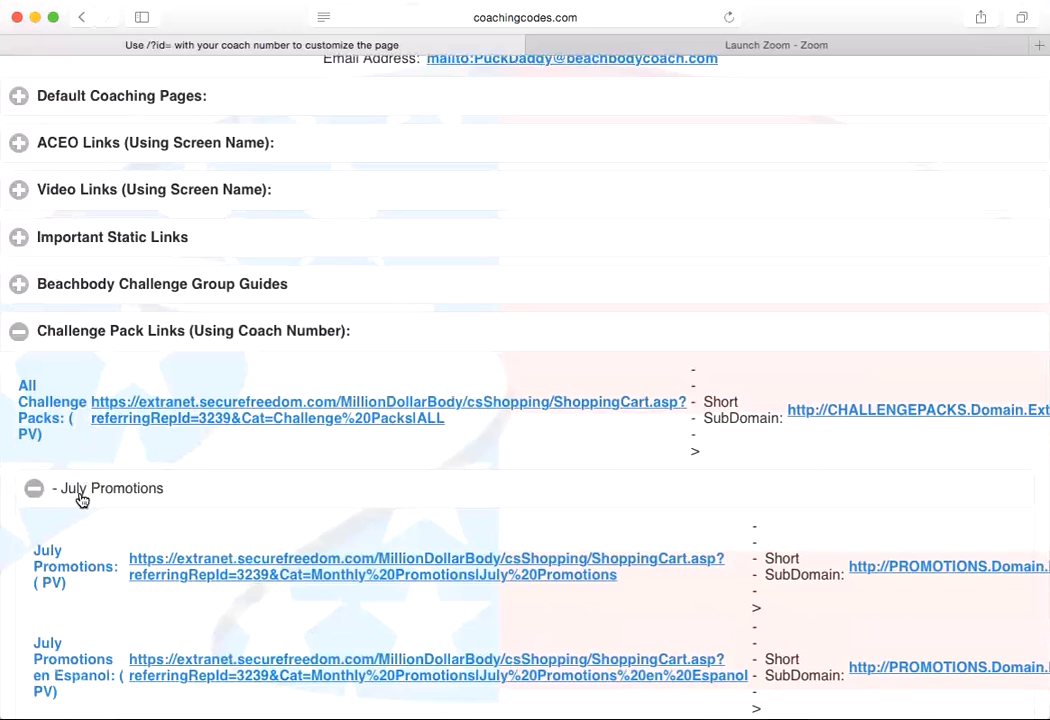
mouse_move(84, 500)
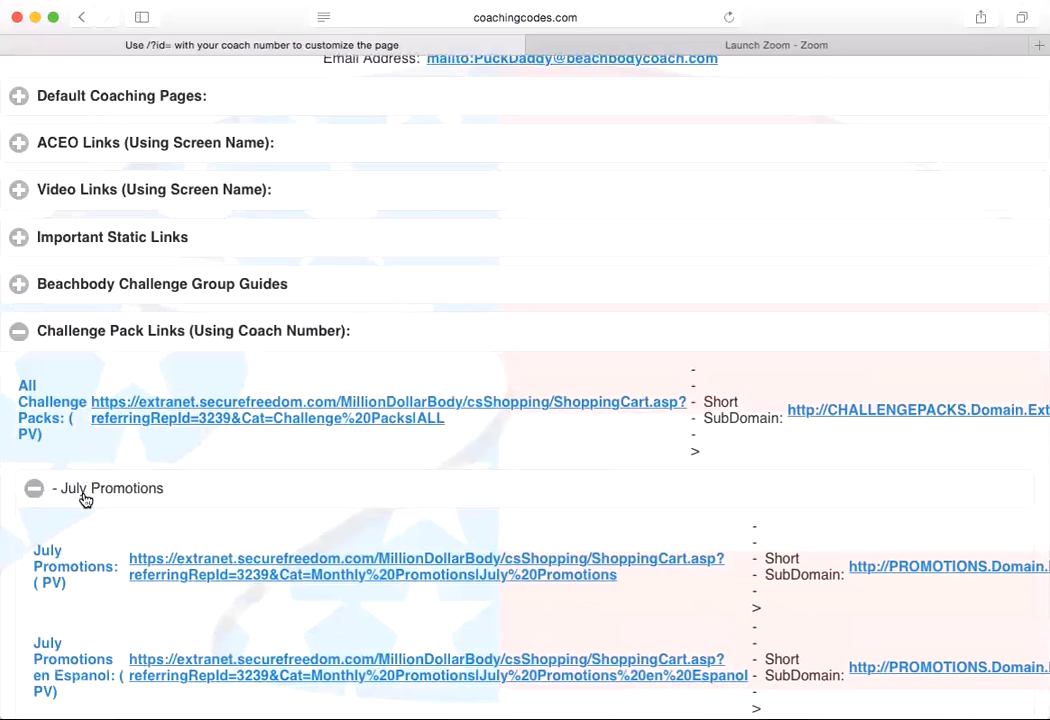
scroll(down, 3)
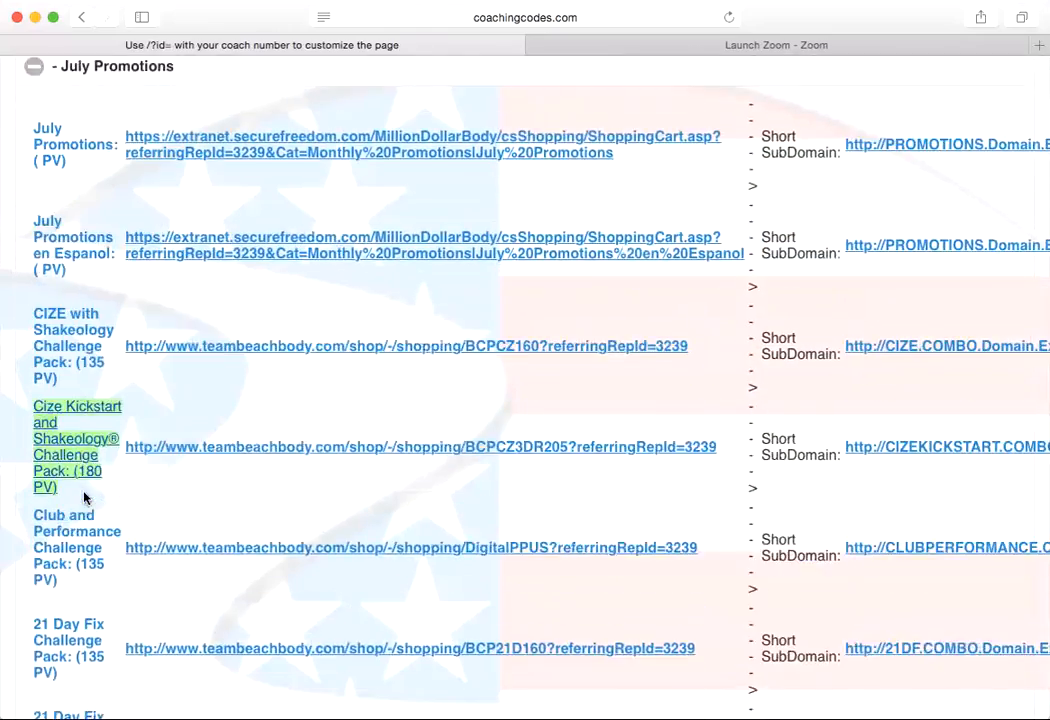
scroll(down, 3)
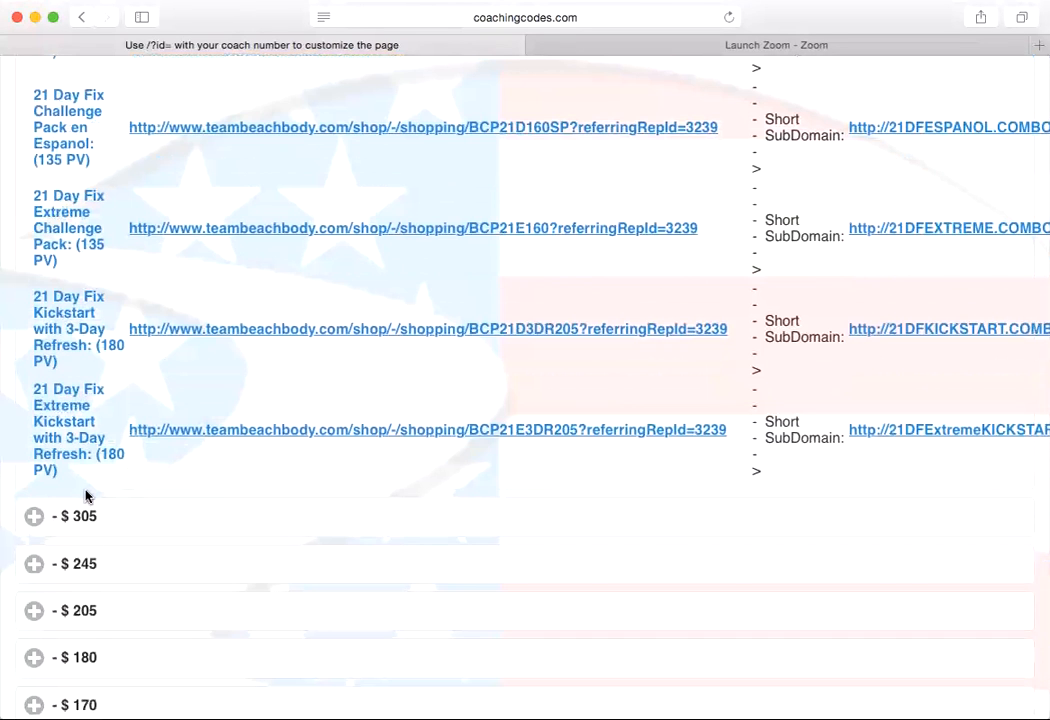
scroll(down, 3)
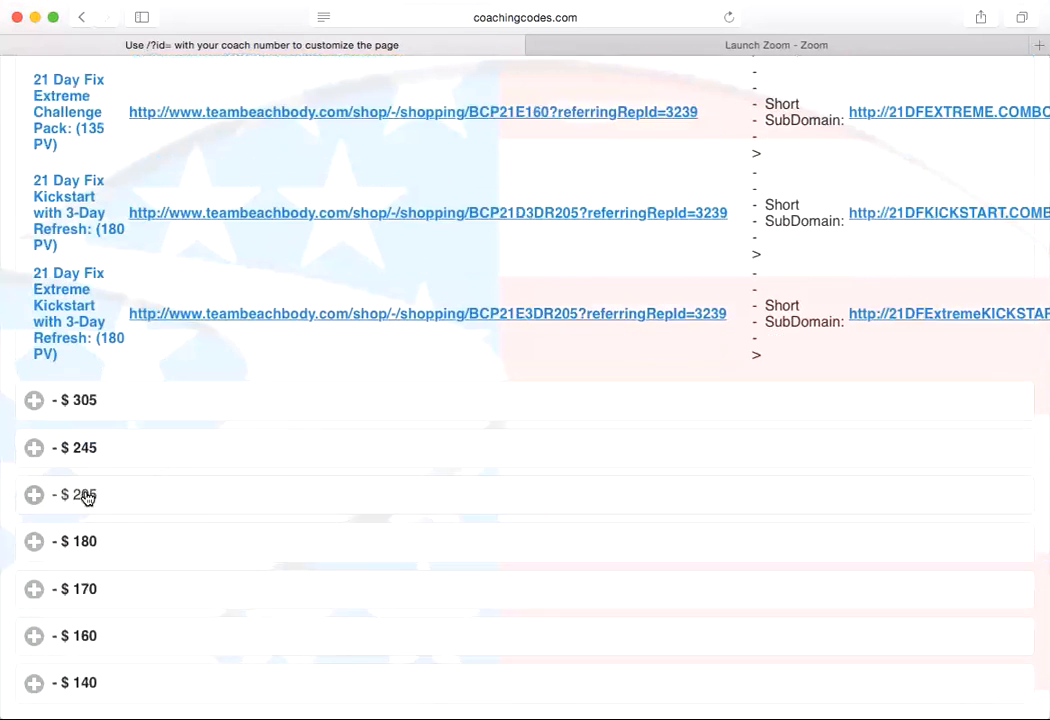
scroll(down, 3)
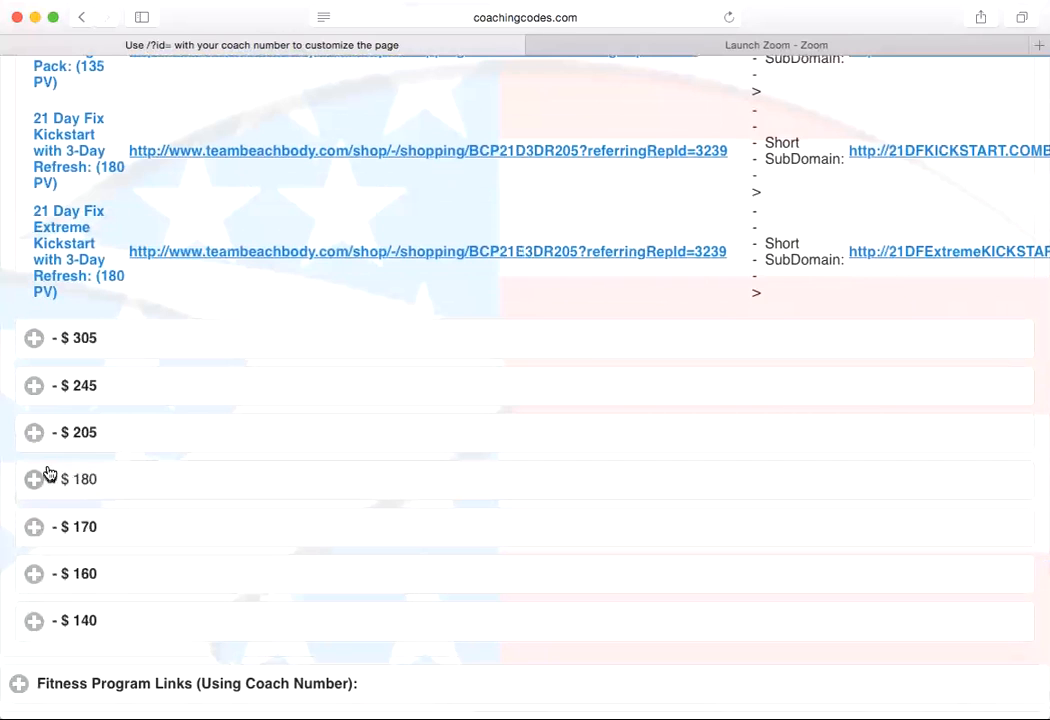
mouse_move(48, 572)
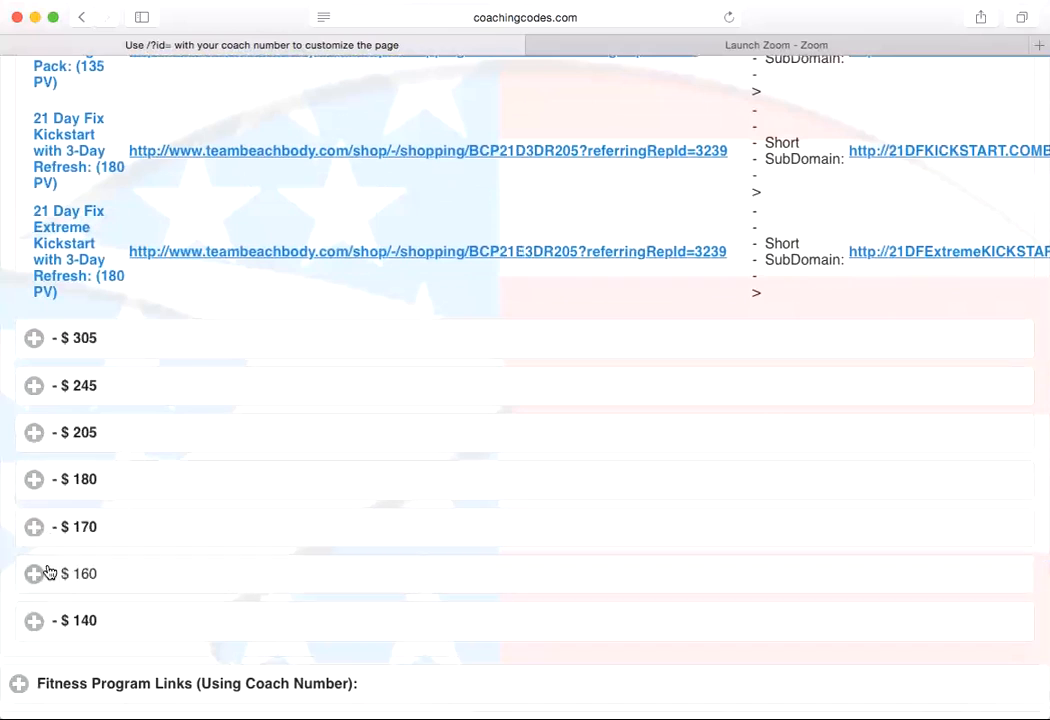
Expand the $140 group (Slim in 6, Hip Hop Abs) and return to the 21 Day Fix Challenge Pack row.
click(32, 620)
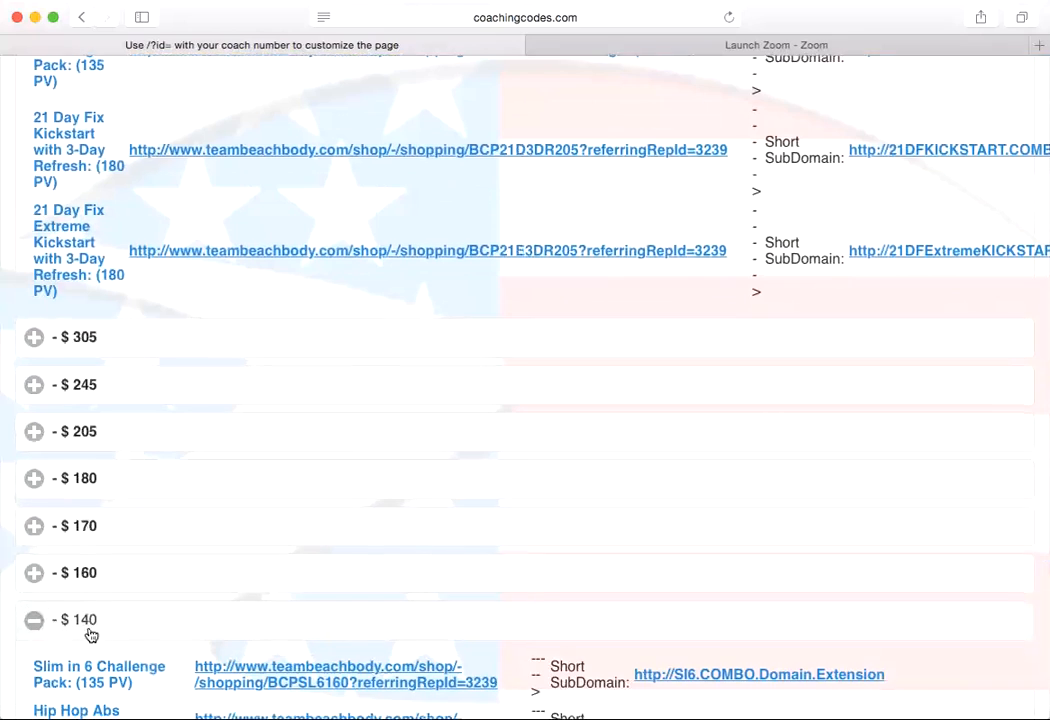
scroll(down, 3)
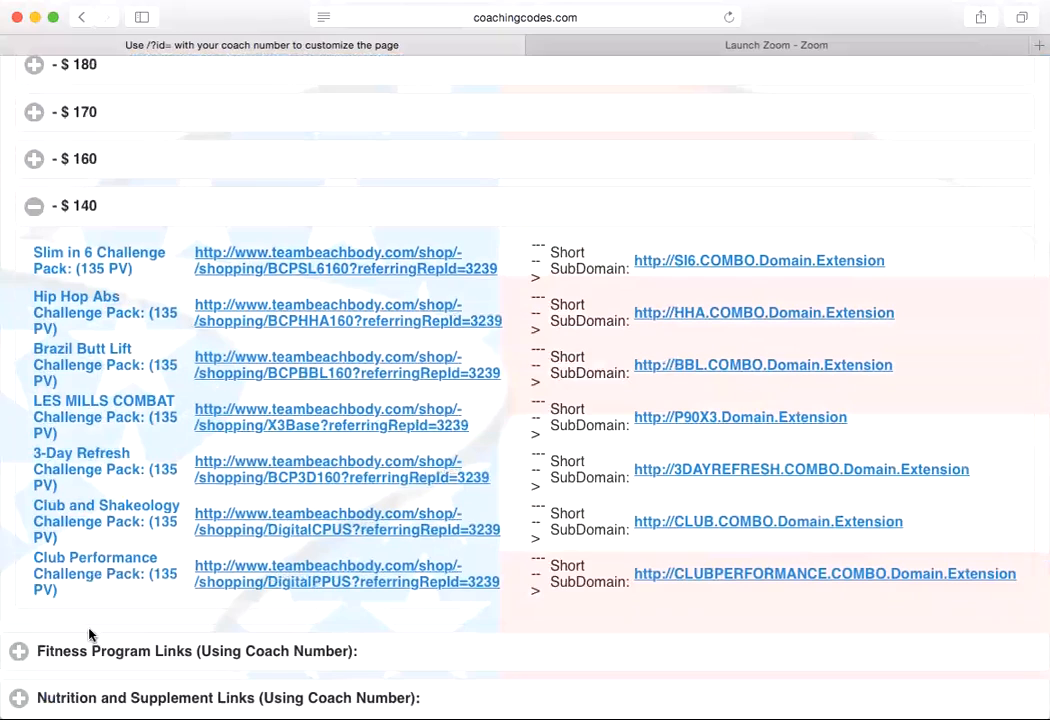
double_click(100, 512)
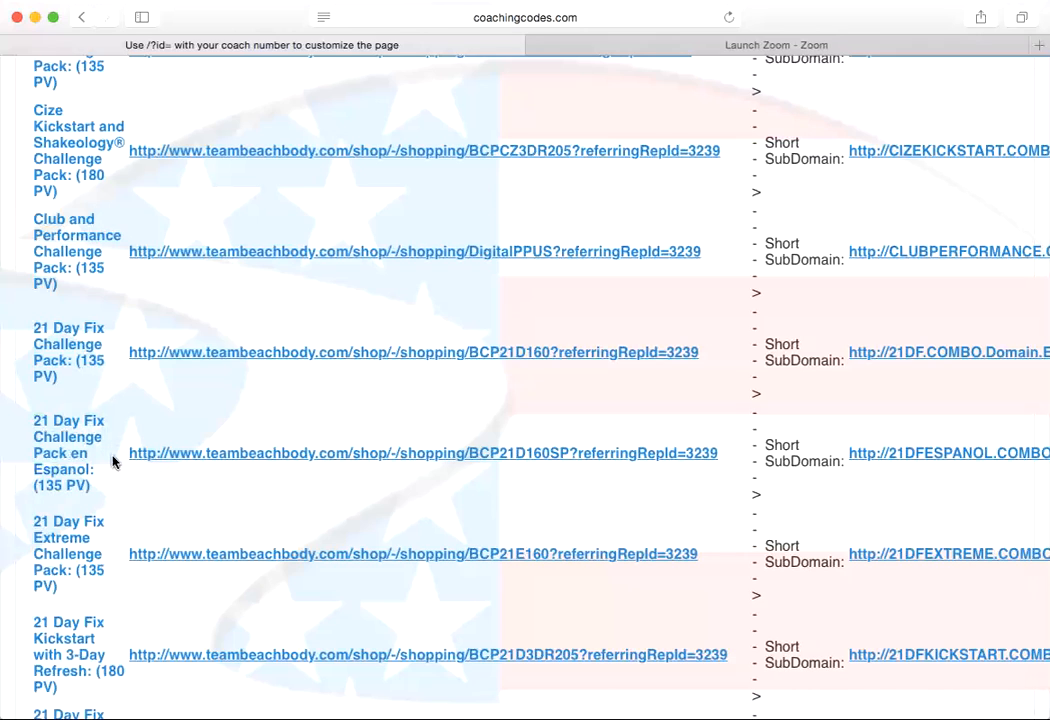
double_click(68, 452)
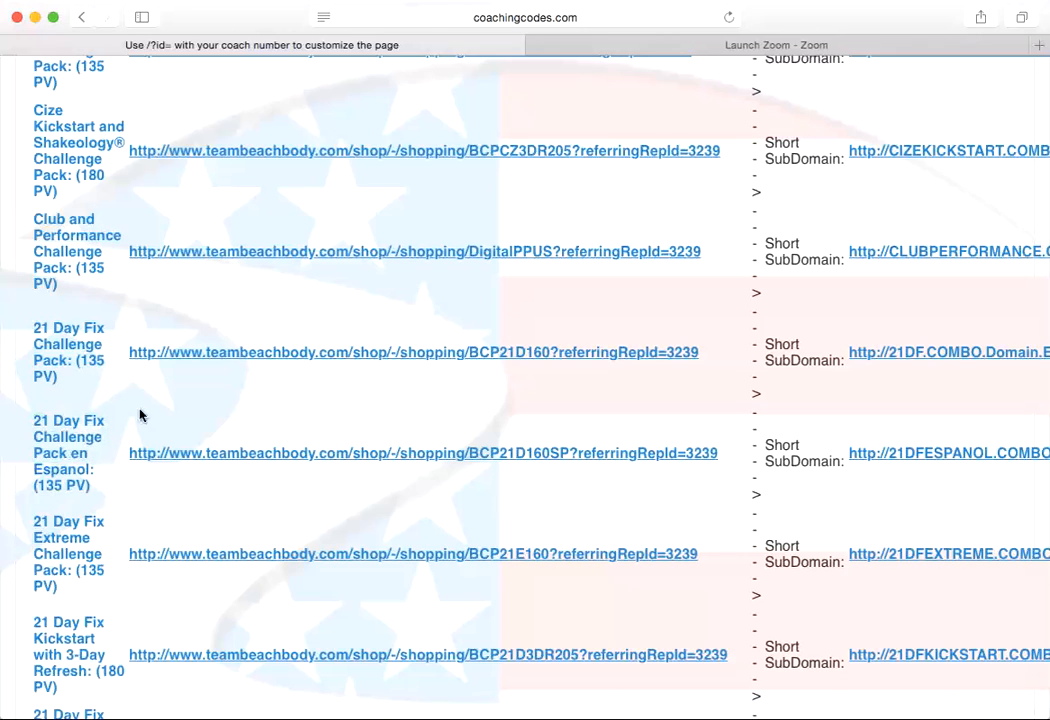
scroll(down, 3)
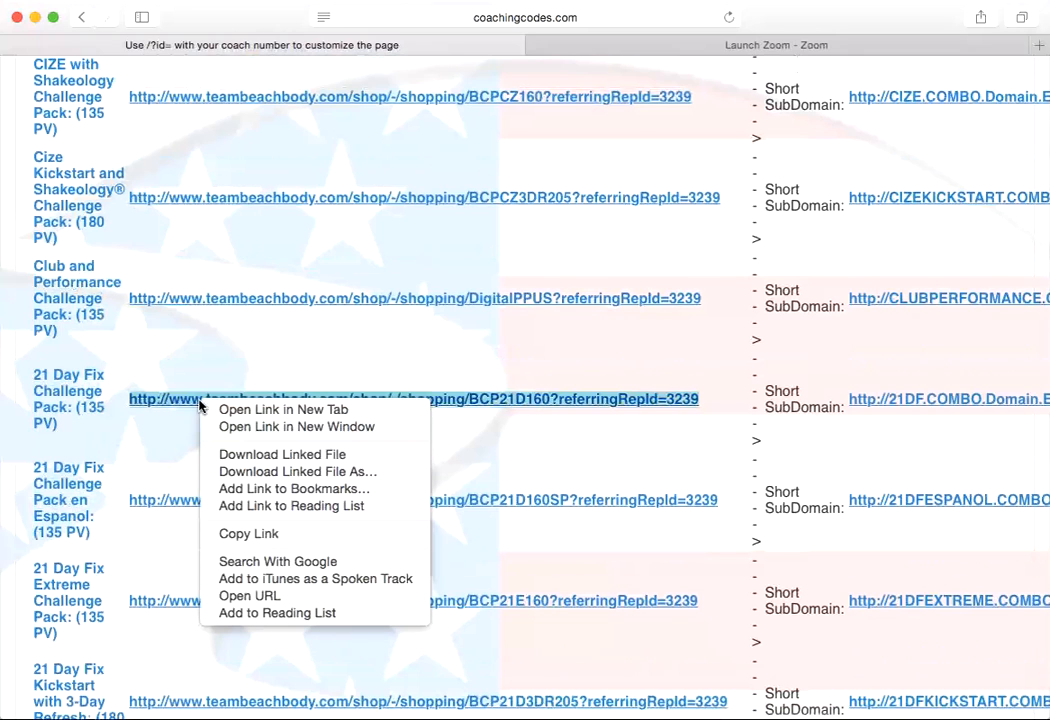
mouse_move(248, 532)
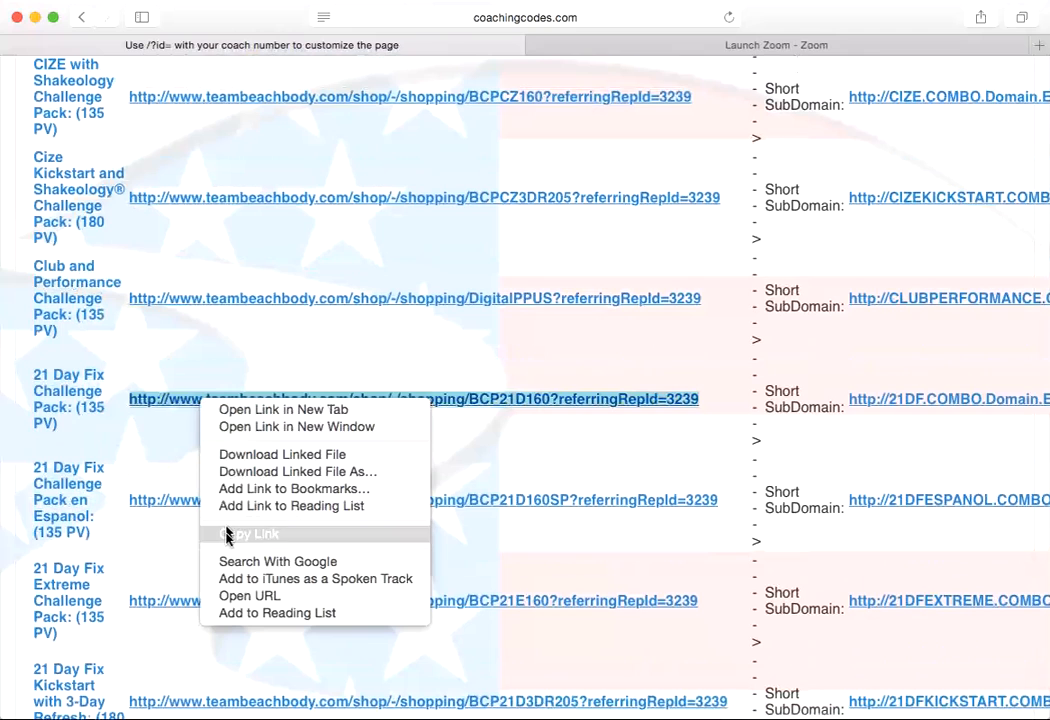
Copy the 21 Day Fix Challenge Pack shopping link carrying the coach's referring ID.
click(248, 532)
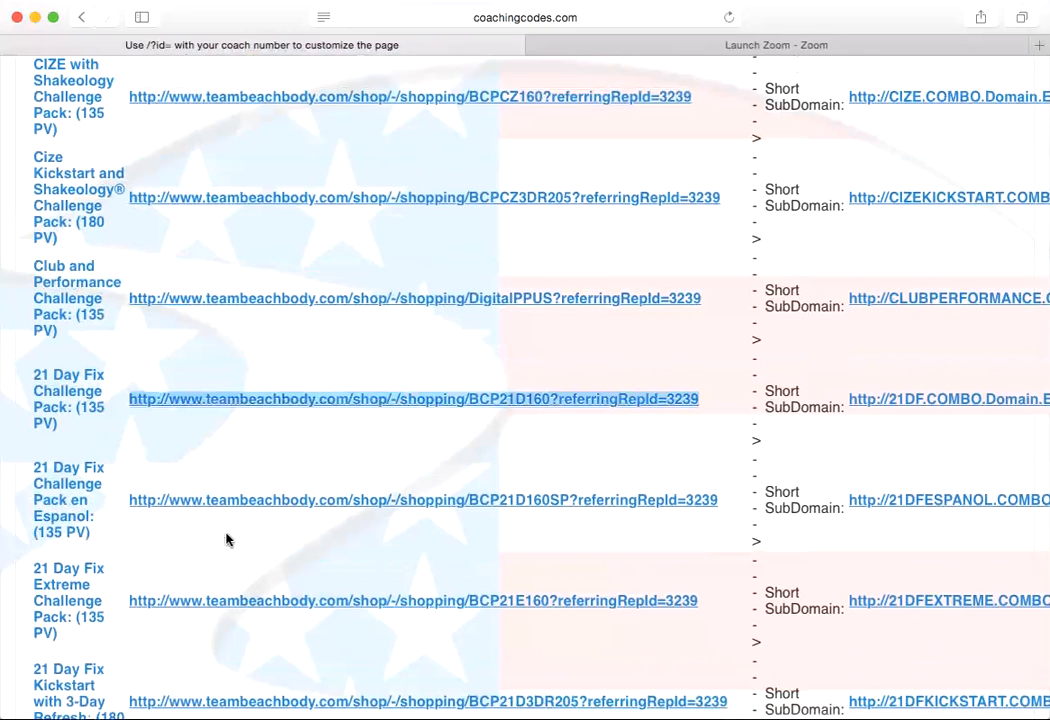
mouse_move(488, 264)
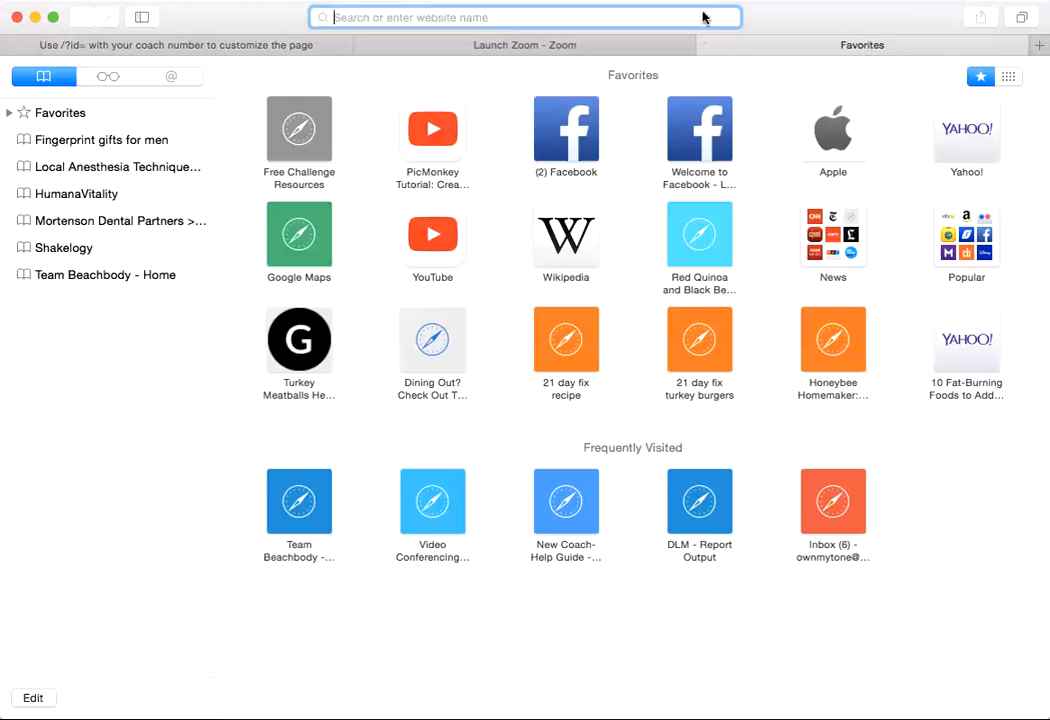
Go to facebook.com, paste the challenge pack link into the status box and set referringRepId to 729935.
text(facebook.com)
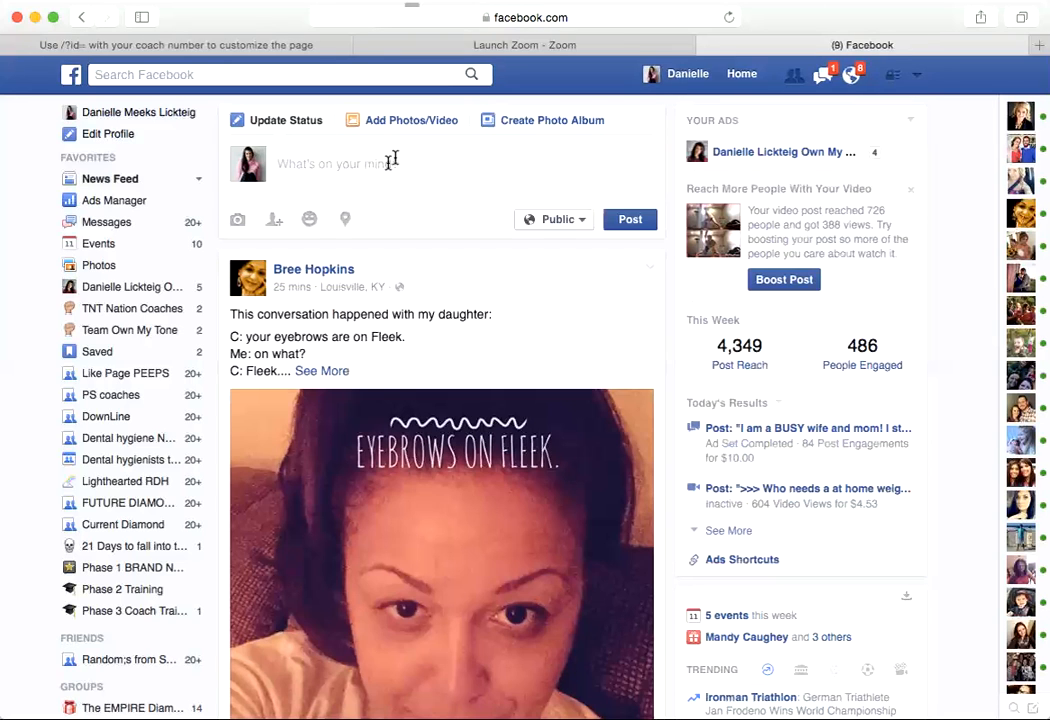
mouse_move(390, 164)
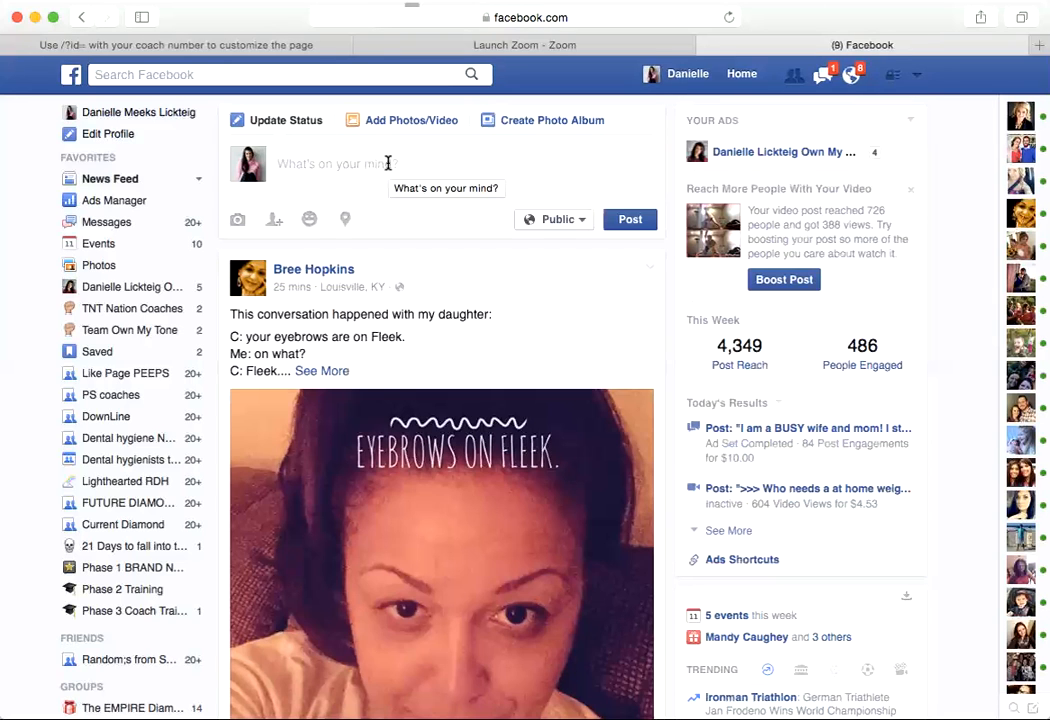
right_click(340, 164)
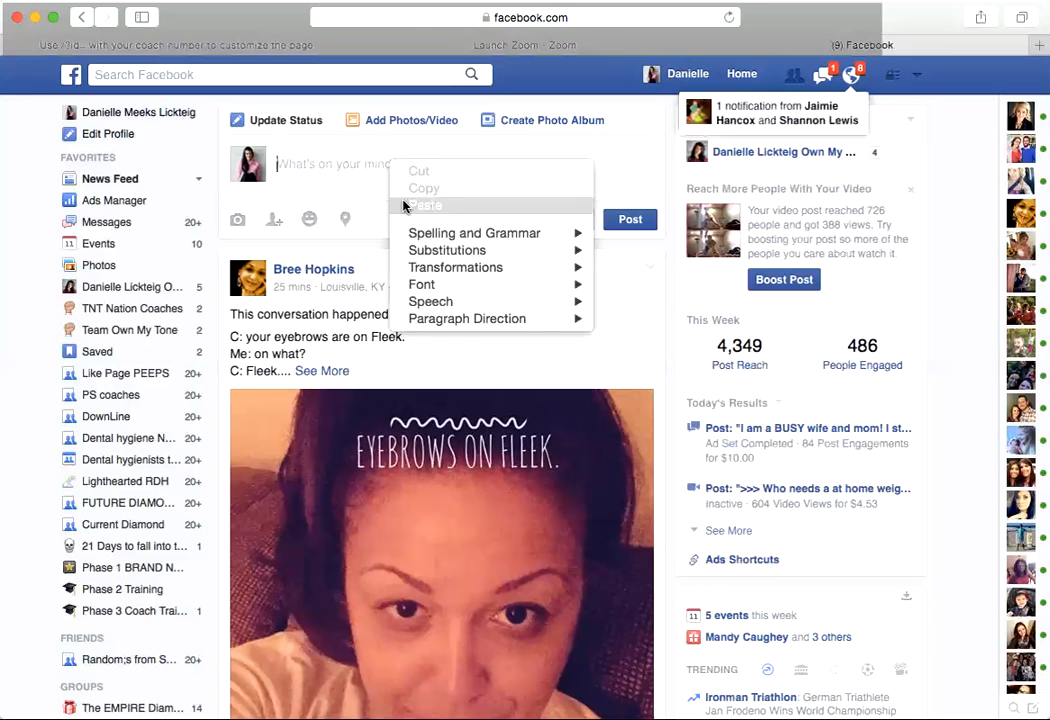
click(424, 204)
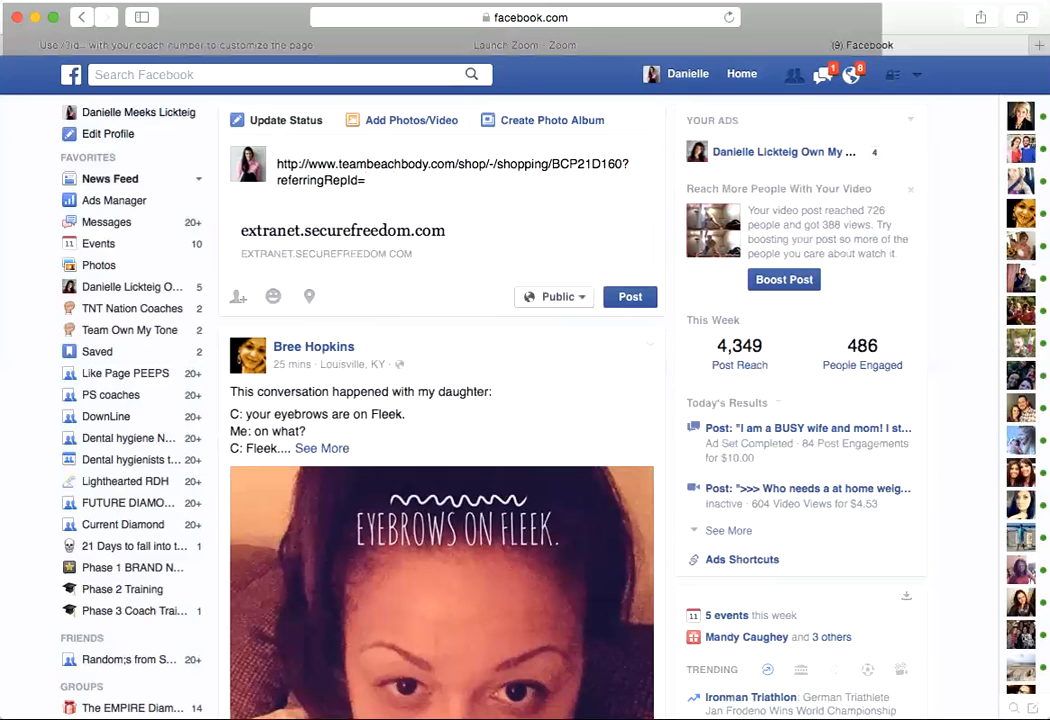
text(729)
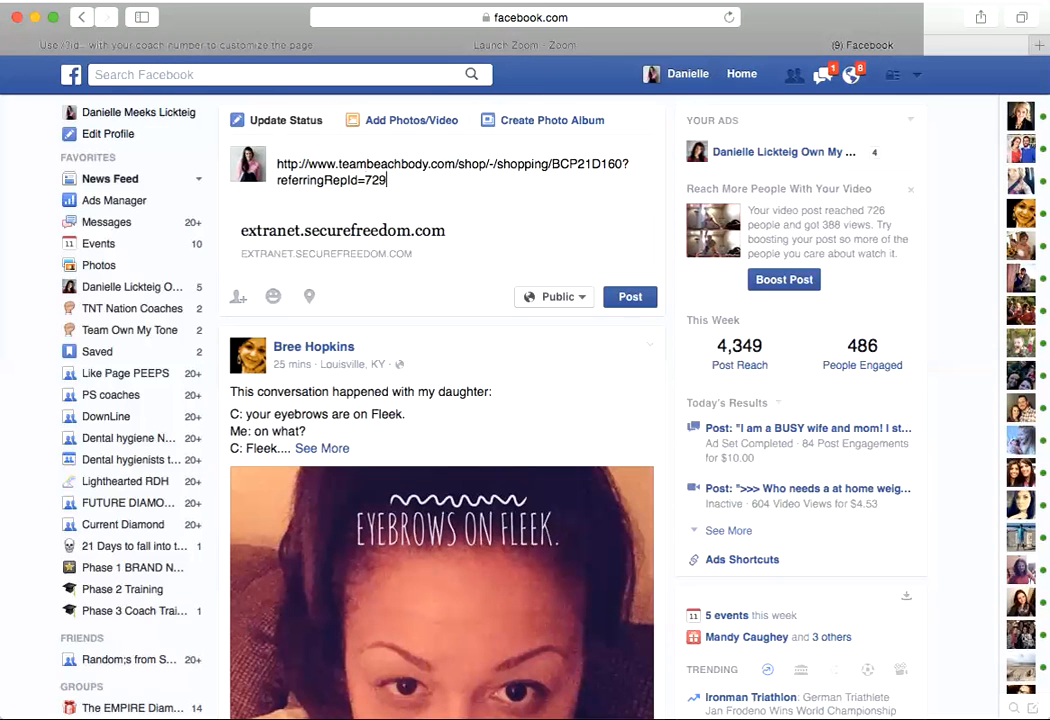
text(935)
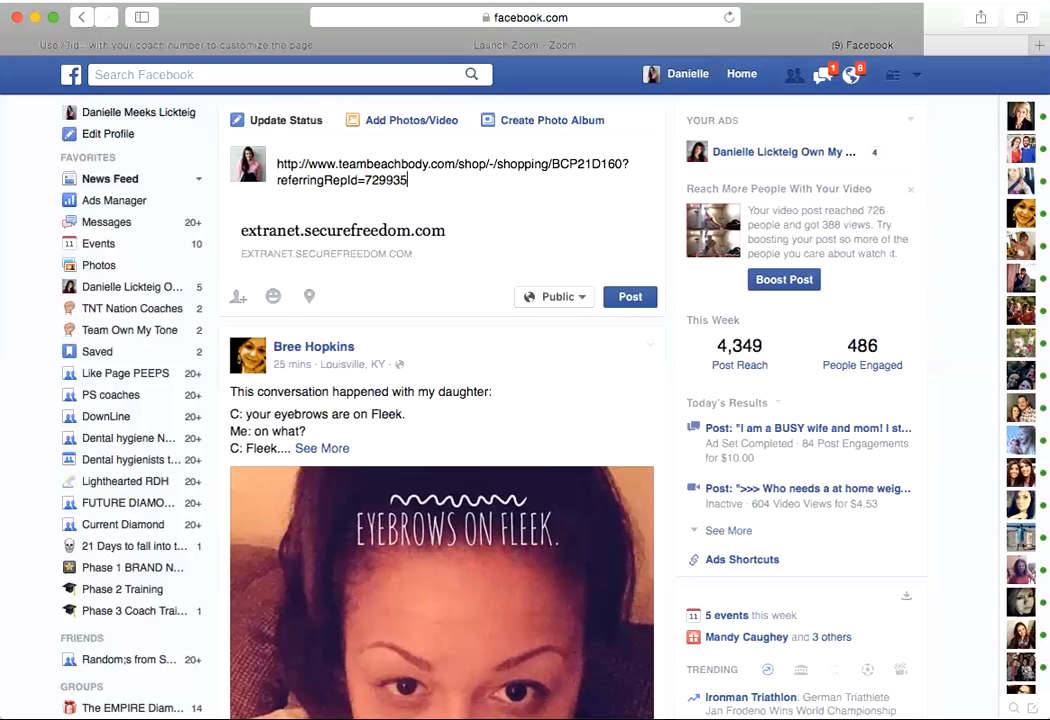
mouse_move(392, 206)
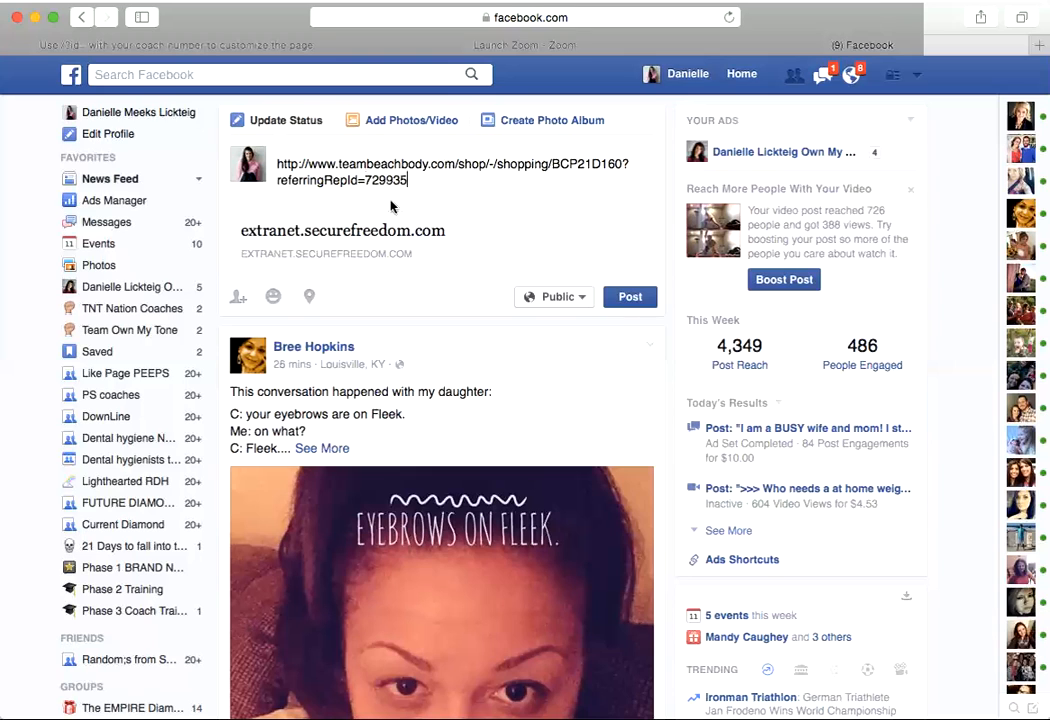
mouse_move(528, 204)
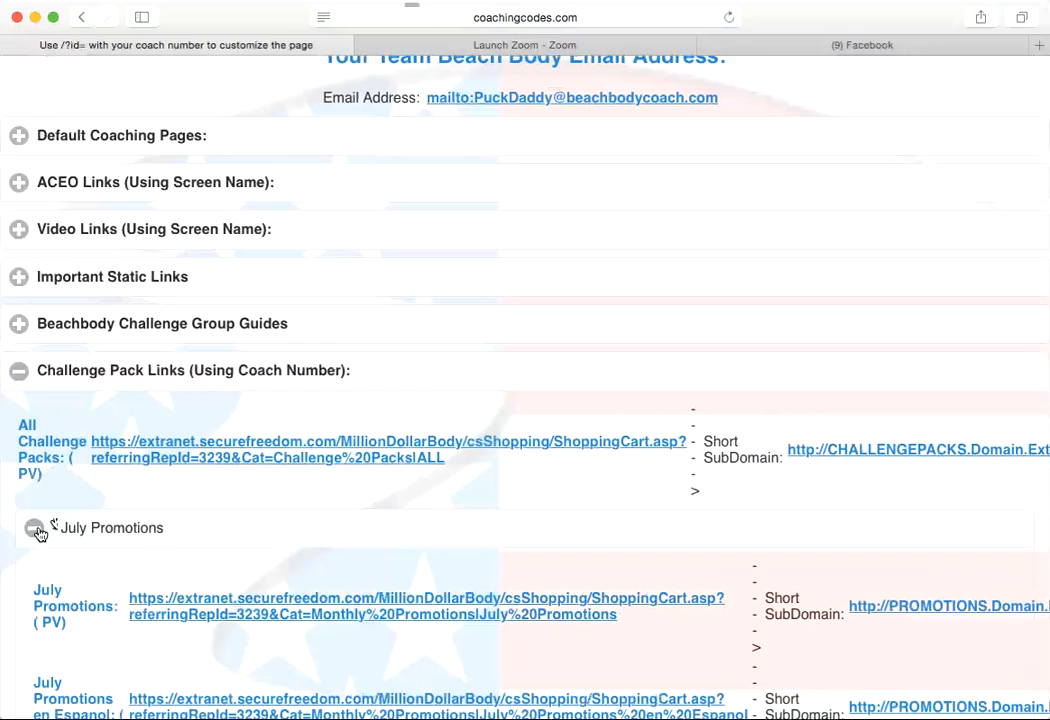
Collapse July Promotions and the Challenge Pack Links section.
click(34, 528)
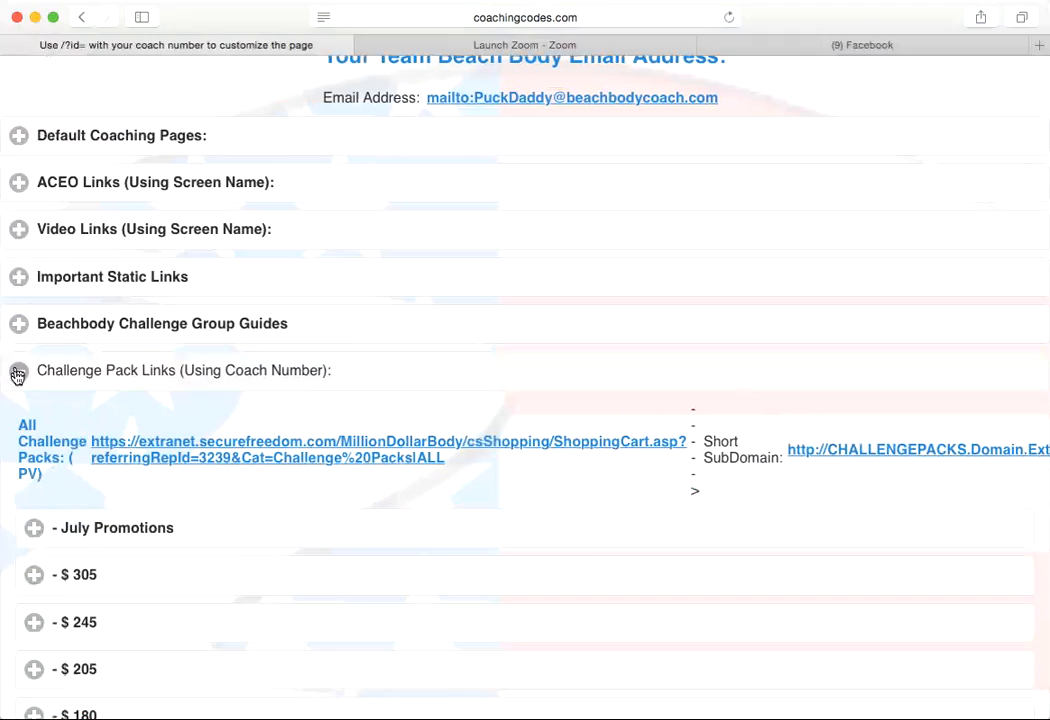
click(18, 370)
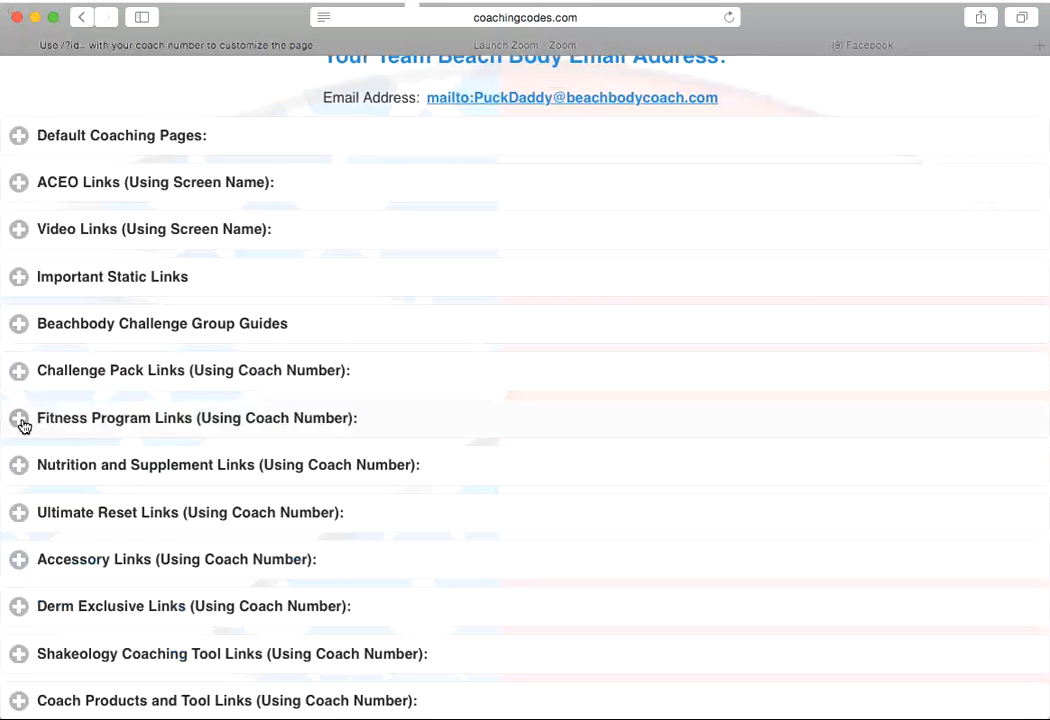
Expand Fitness Program Links and scroll through the trainer groups from Tony Horton to Les Mills.
click(18, 418)
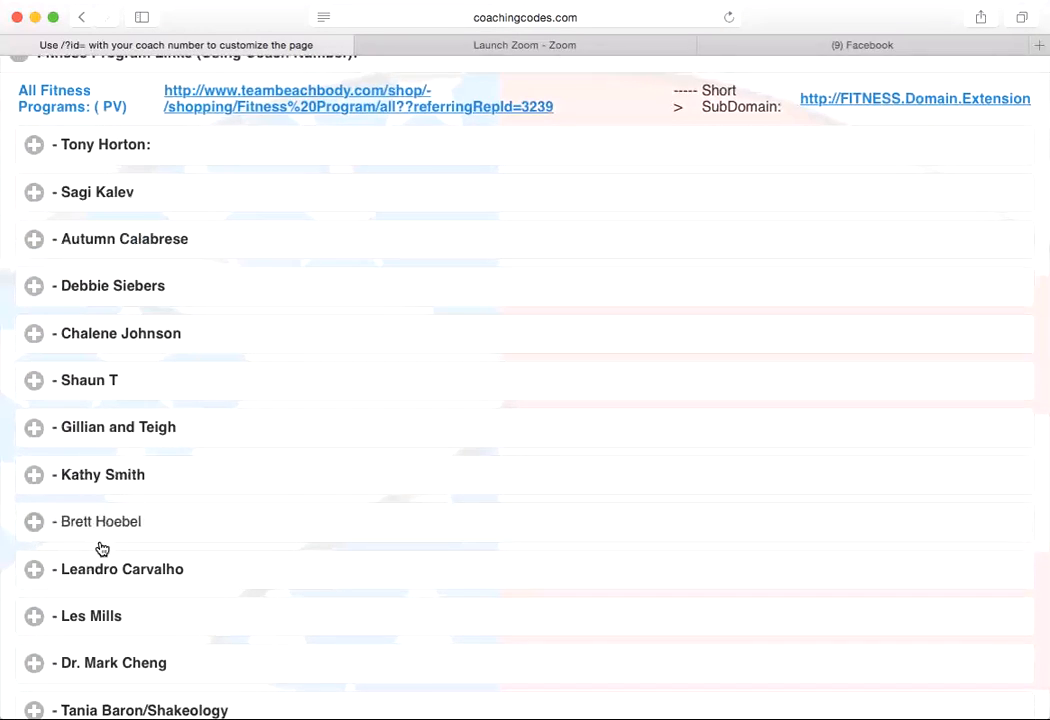
scroll(down, 3)
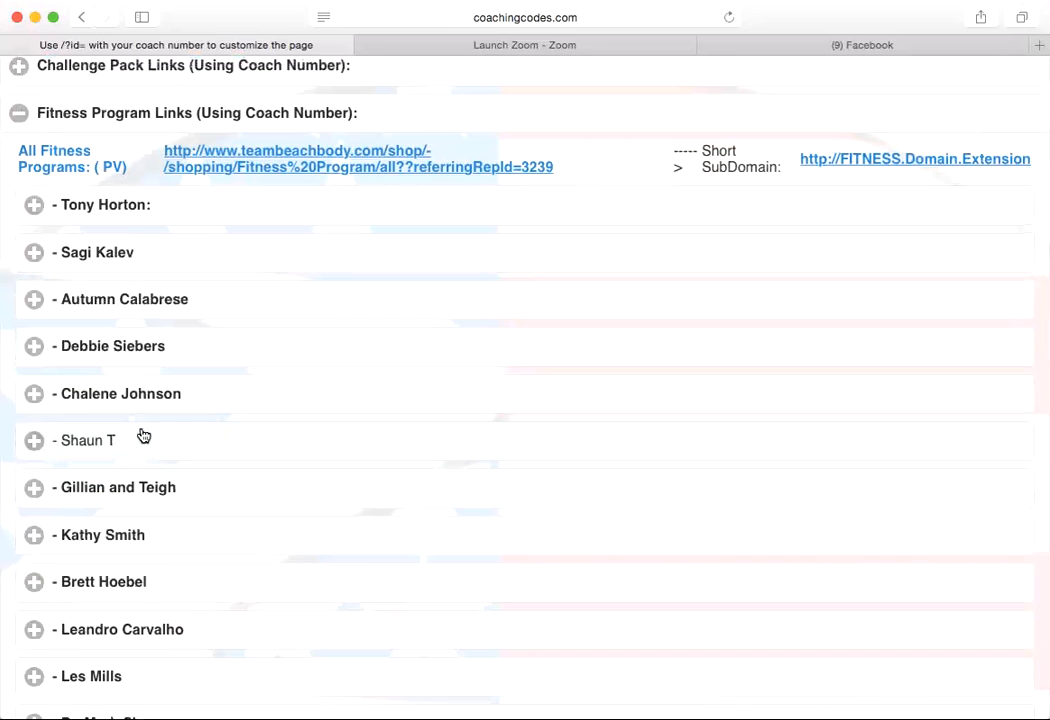
mouse_move(174, 430)
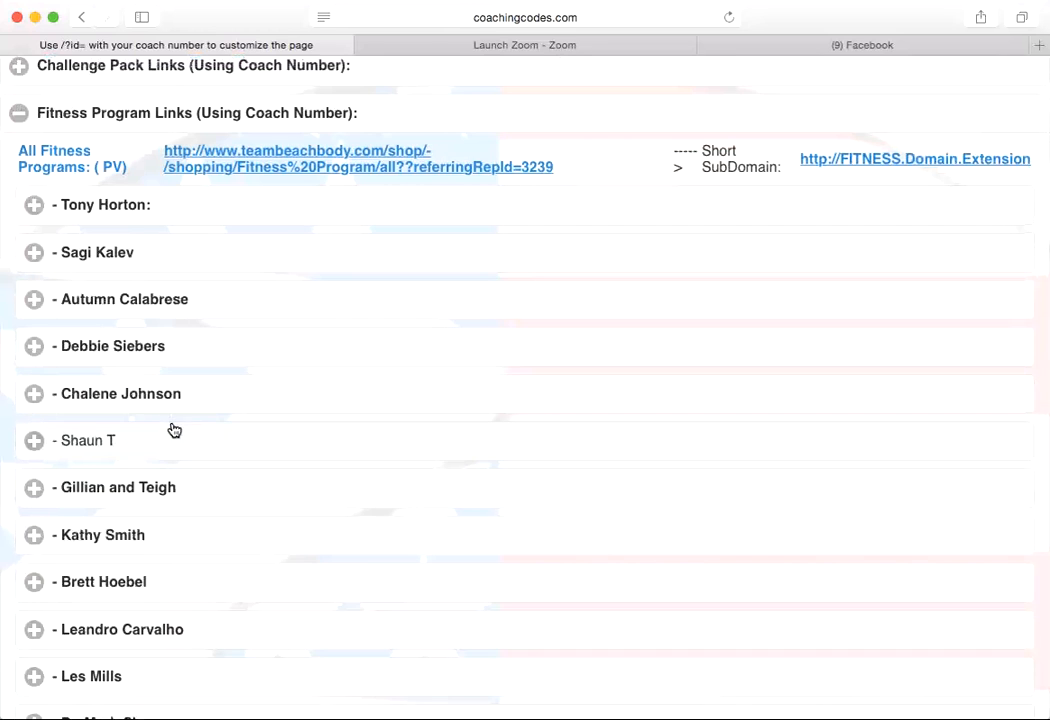
mouse_move(240, 412)
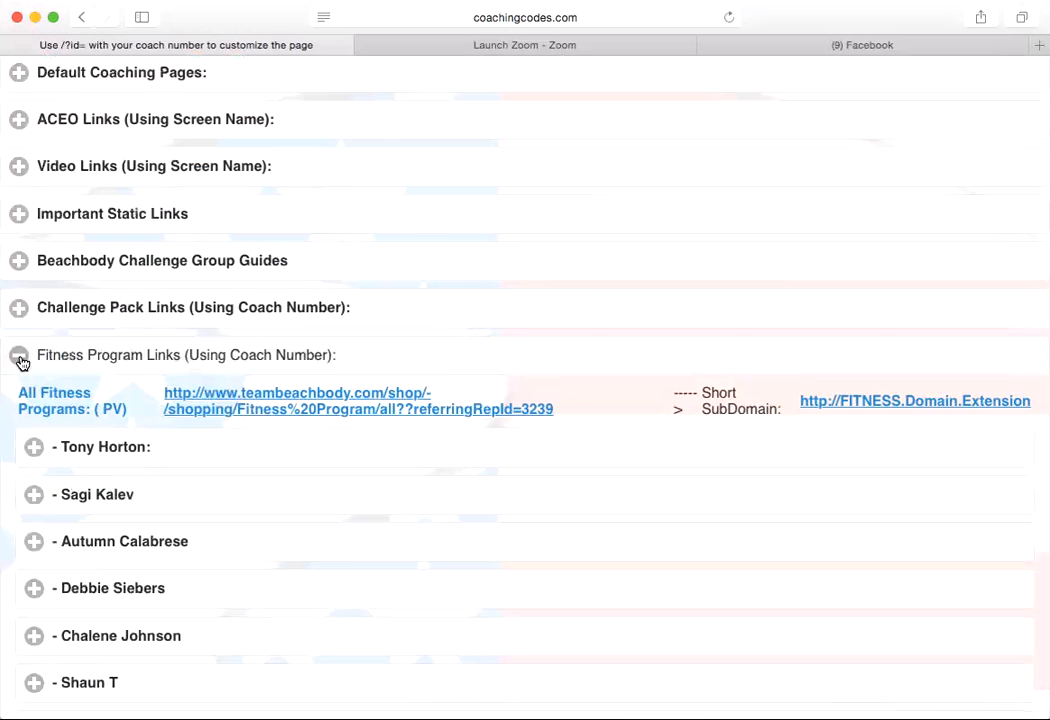
scroll(down, 3)
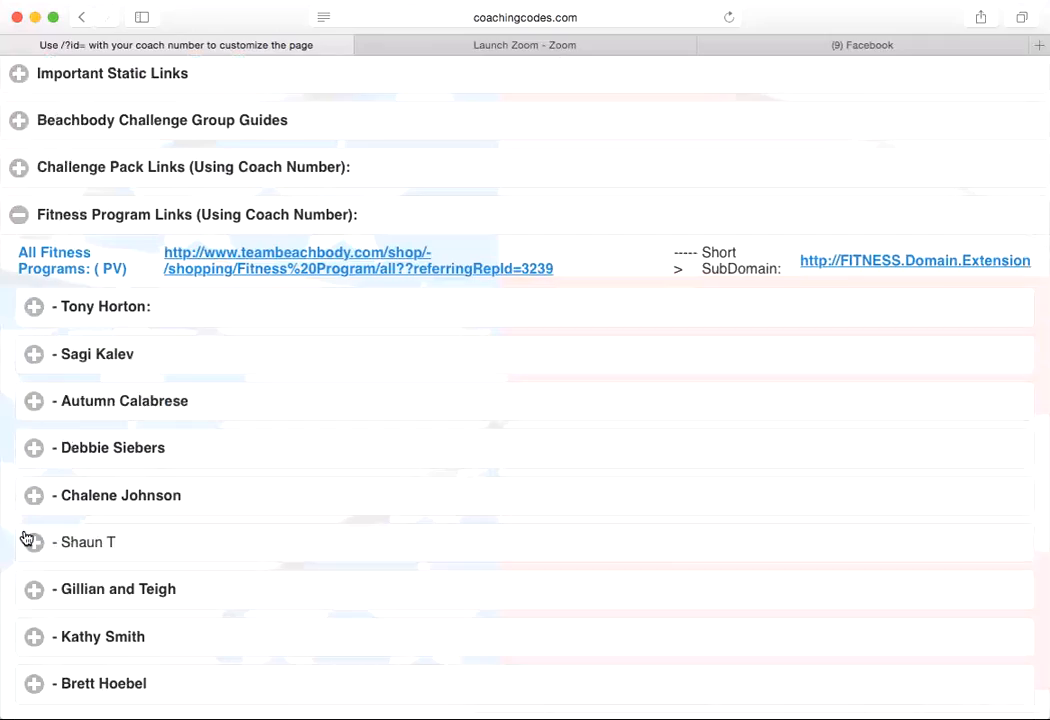
scroll(down, 3)
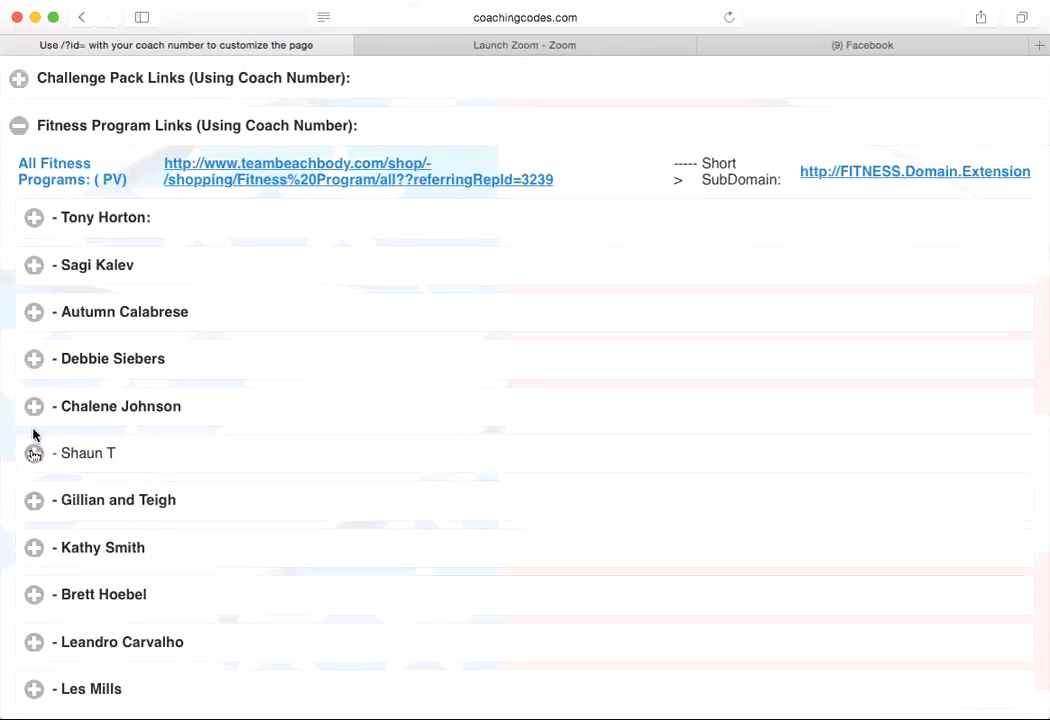
Expand Chalene Johnson's links (Turbo Jam, ChaLEAN Extreme, TurboFire, PiYo) and bring up options for the PiYo Base Kit URL.
click(32, 406)
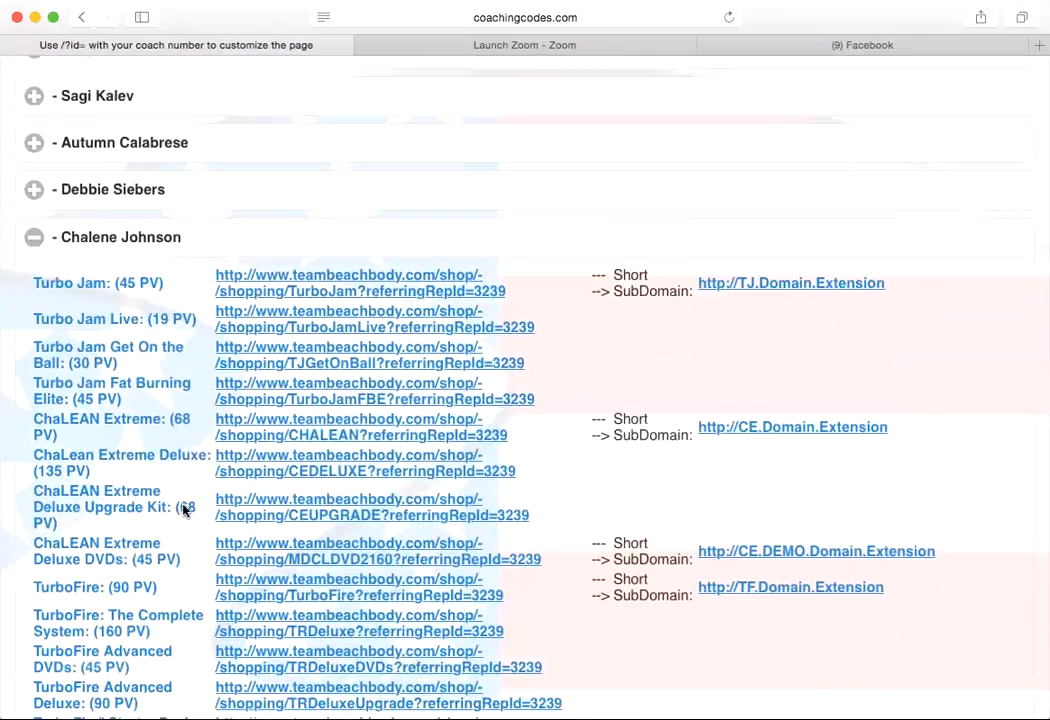
scroll(down, 3)
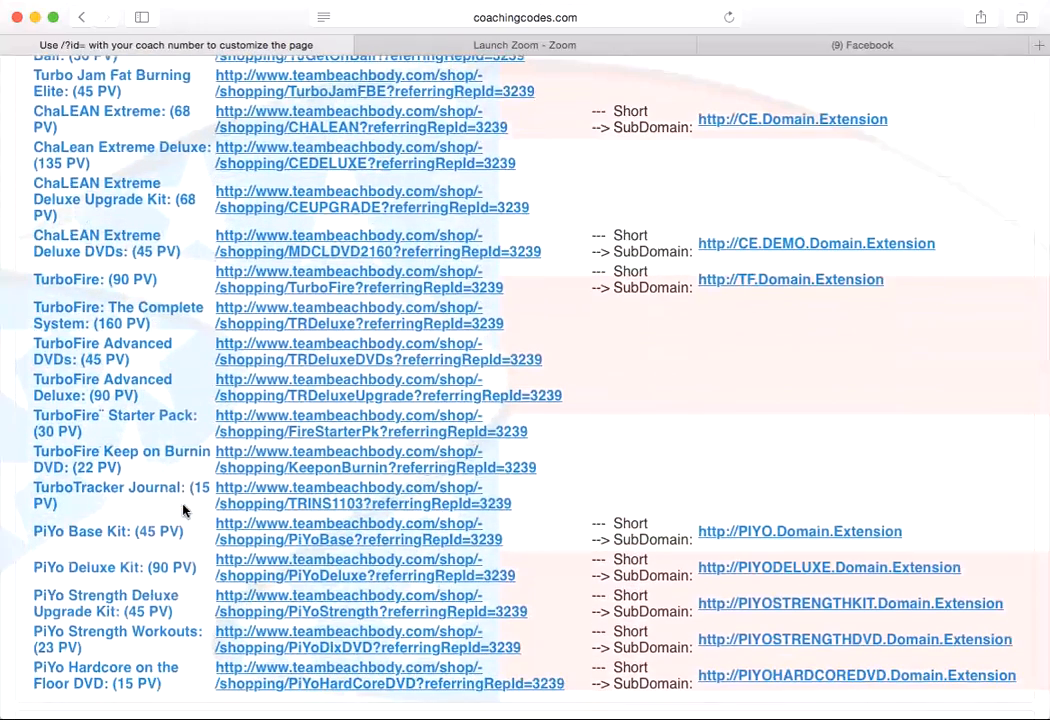
scroll(down, 3)
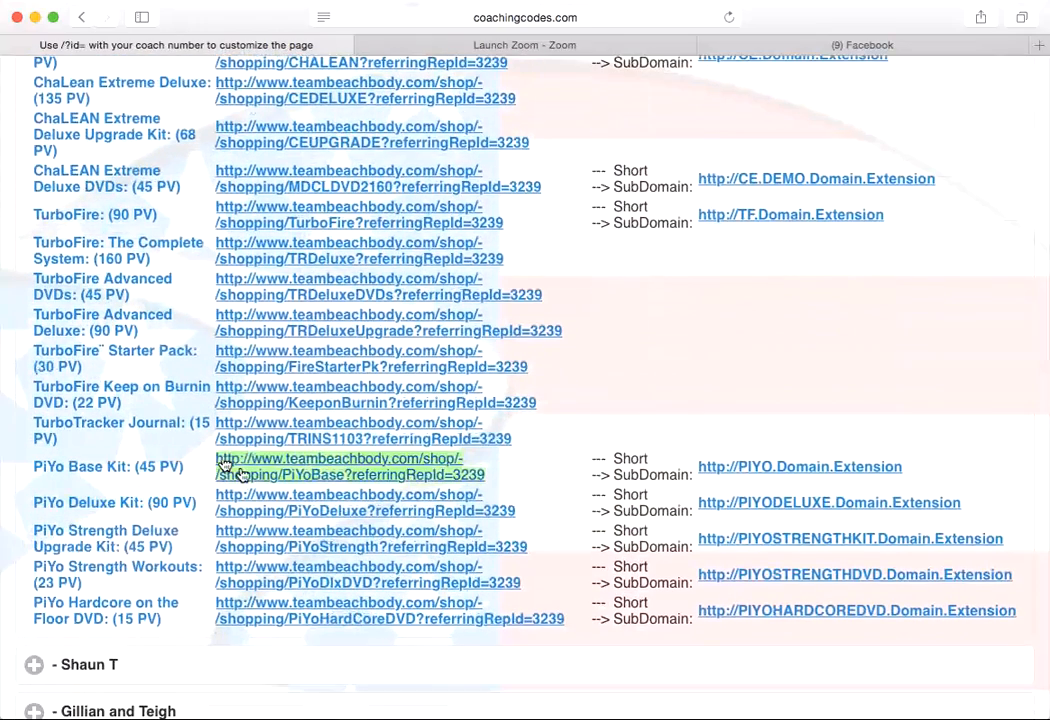
mouse_move(236, 476)
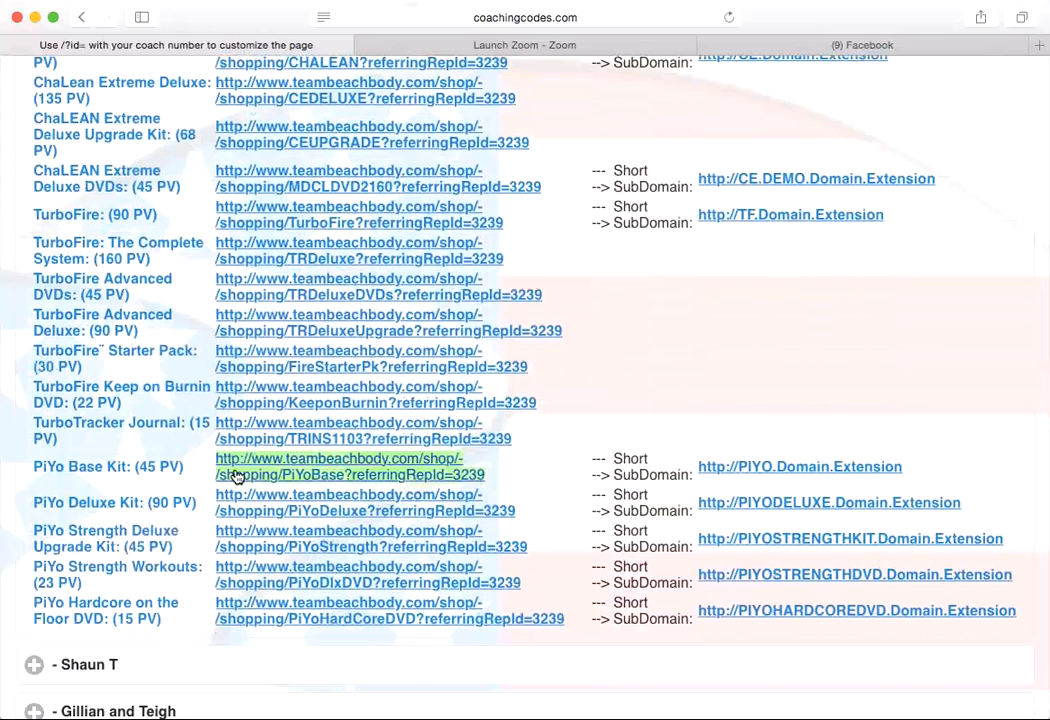
right_click(350, 466)
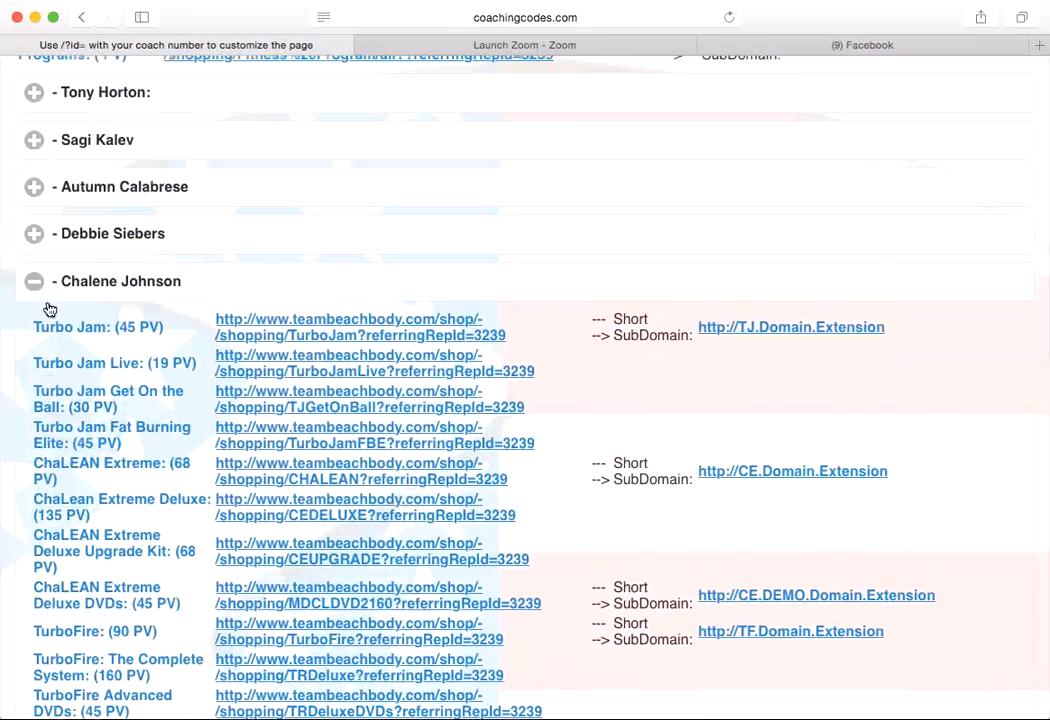
Collapse Chalene Johnson, Autumn Calabrese and the Fitness Program Links section.
click(32, 188)
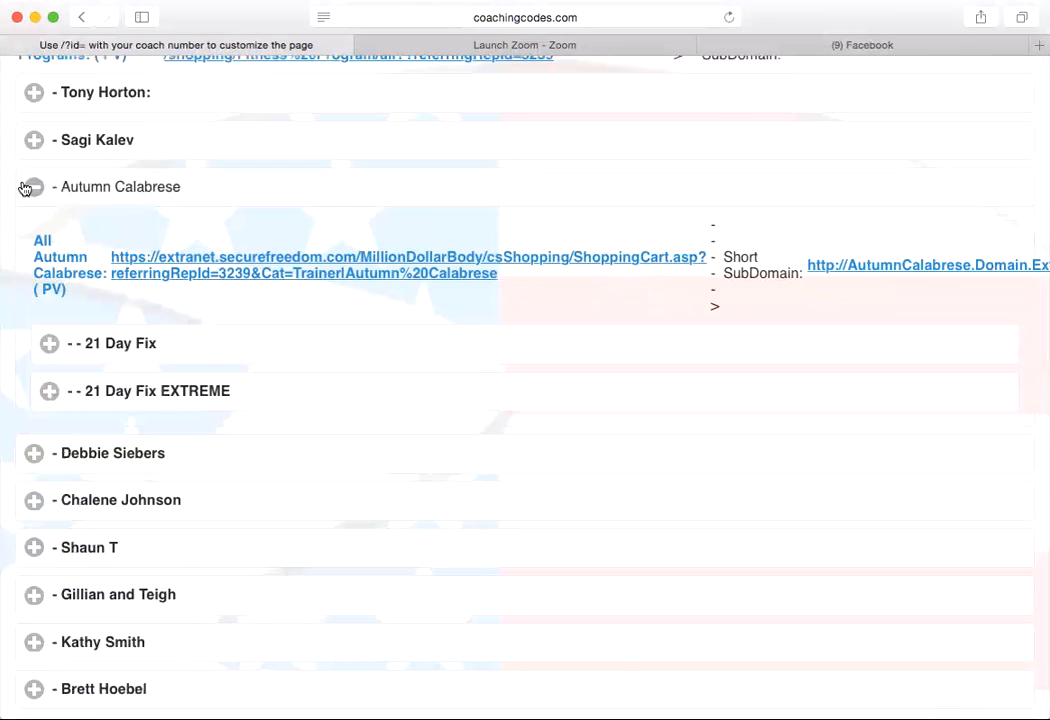
click(32, 188)
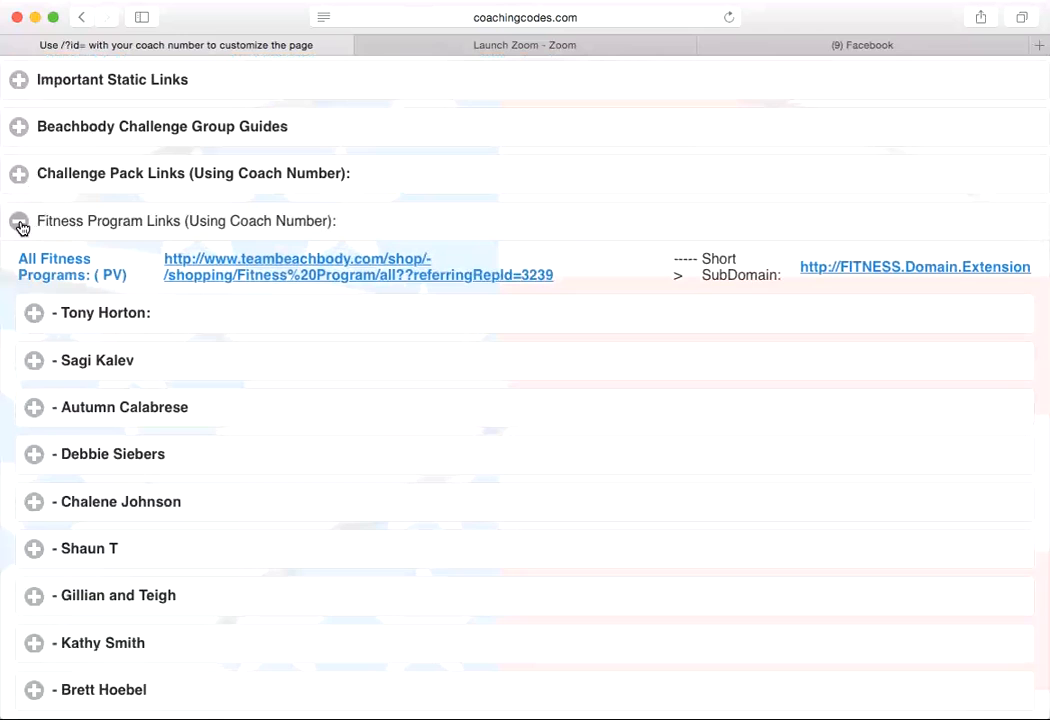
click(18, 220)
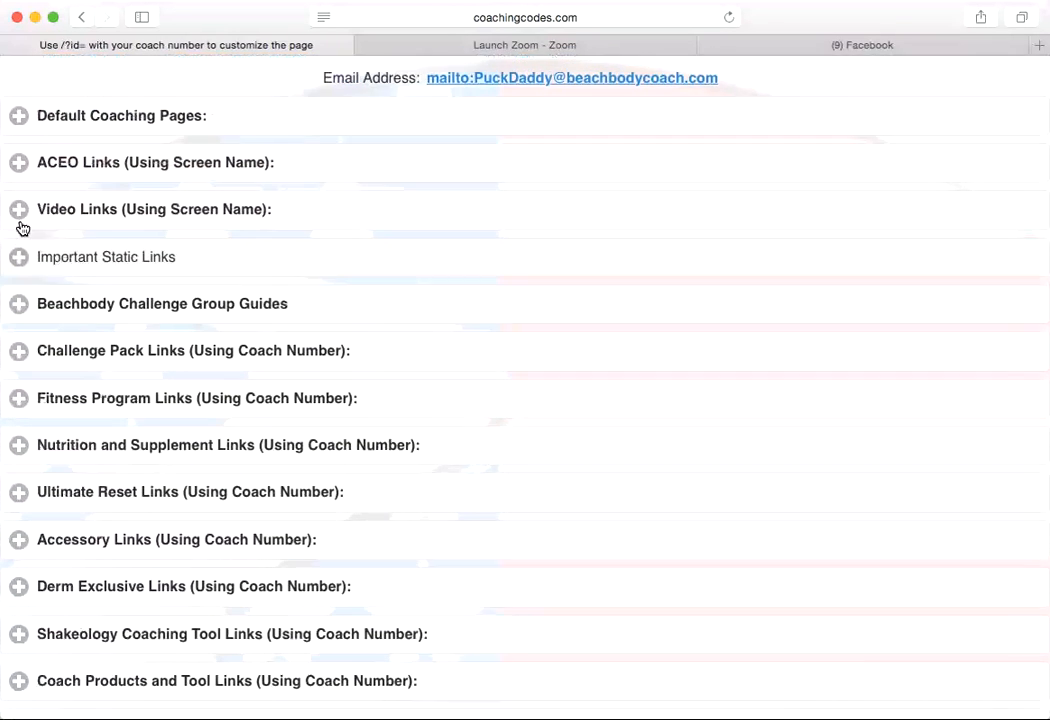
scroll(down, 3)
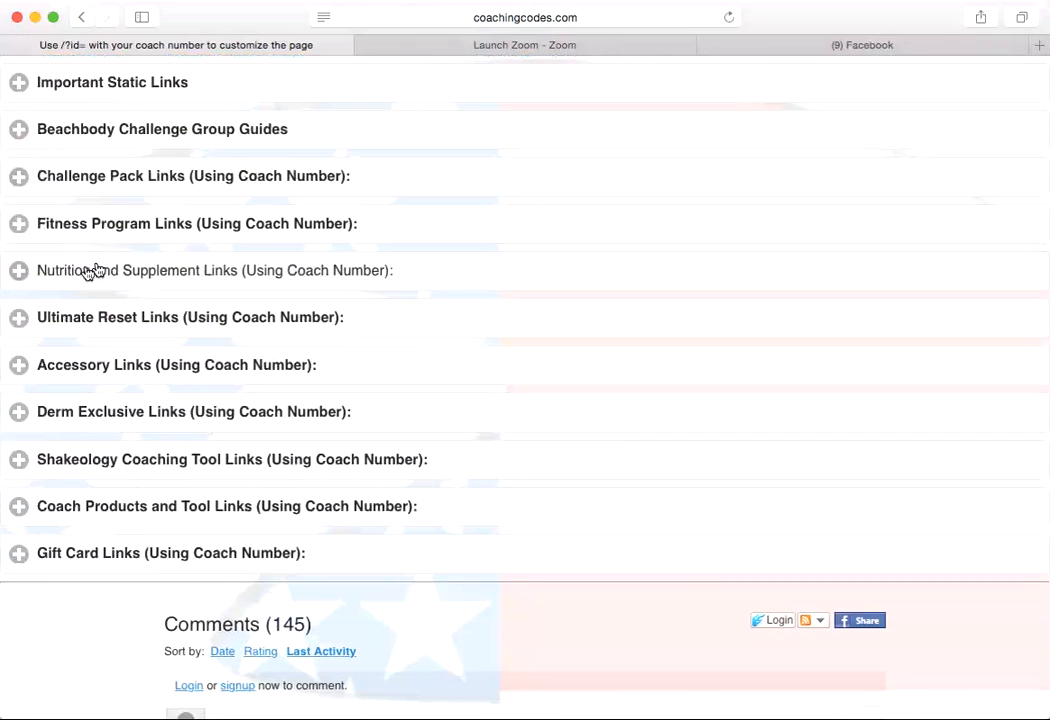
click(18, 270)
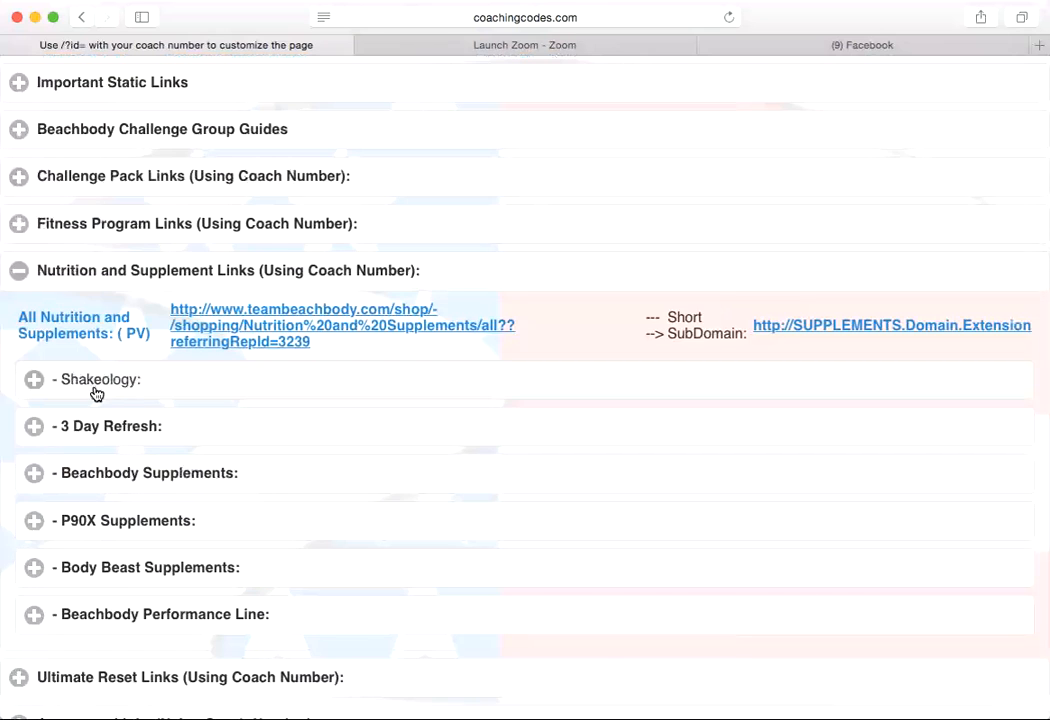
mouse_move(110, 428)
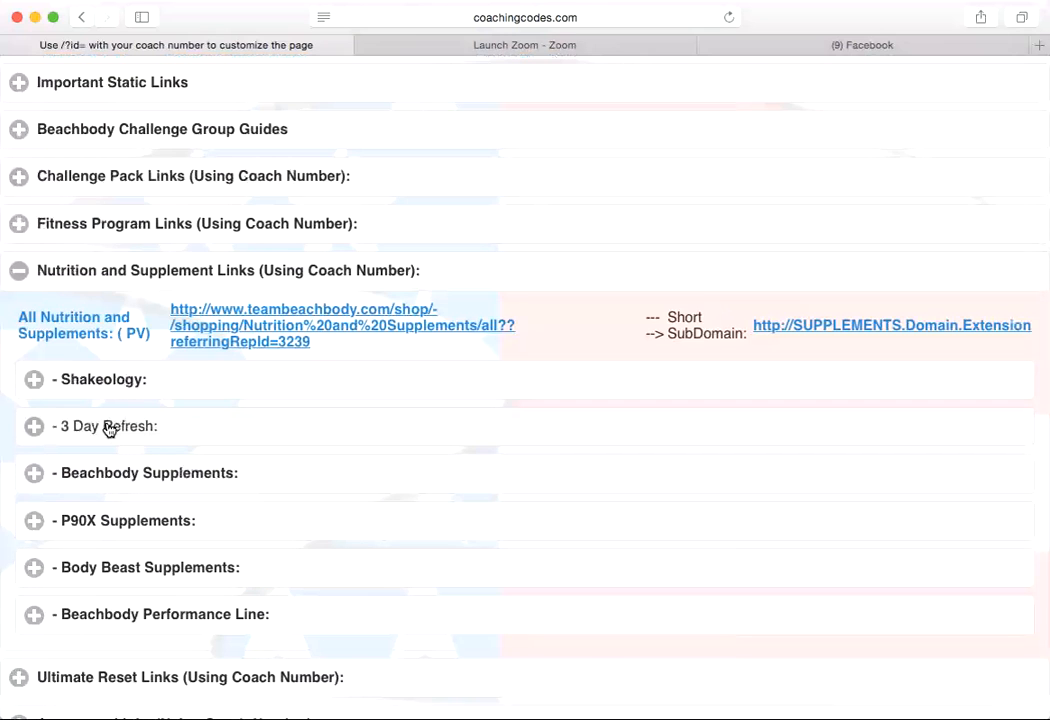
mouse_move(136, 588)
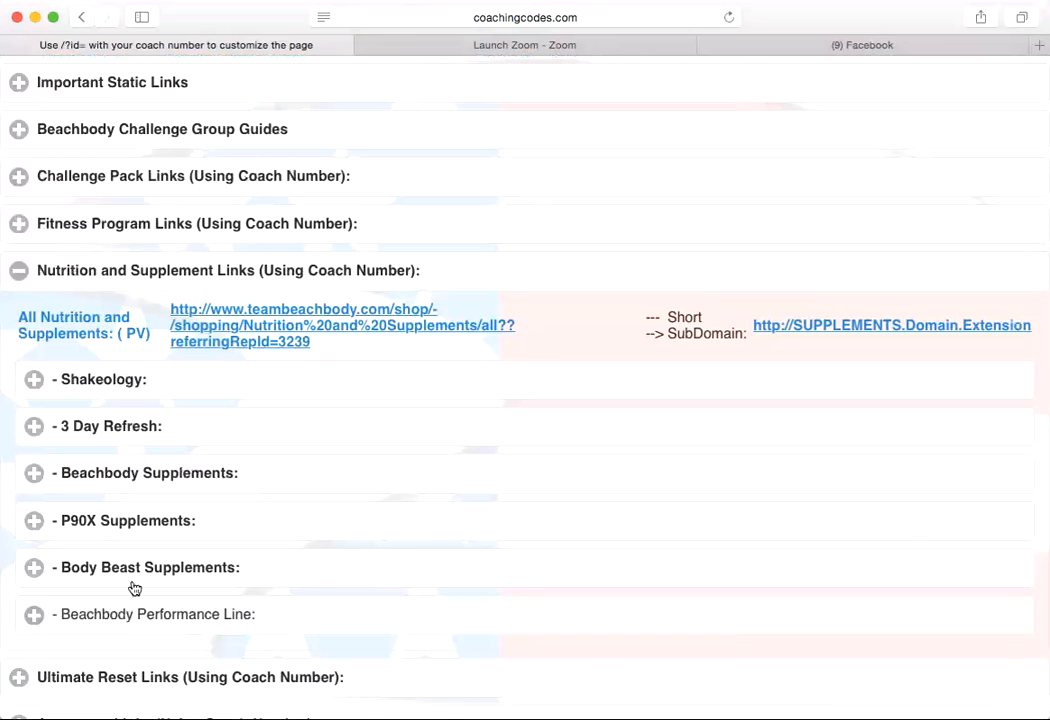
click(18, 270)
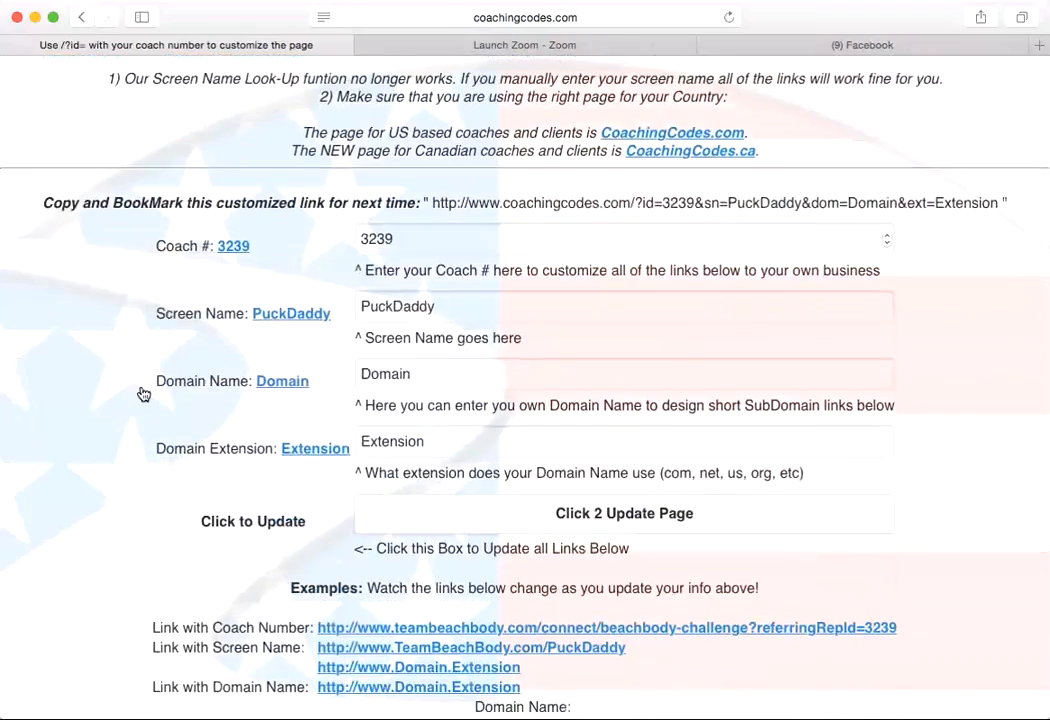
scroll(down, 3)
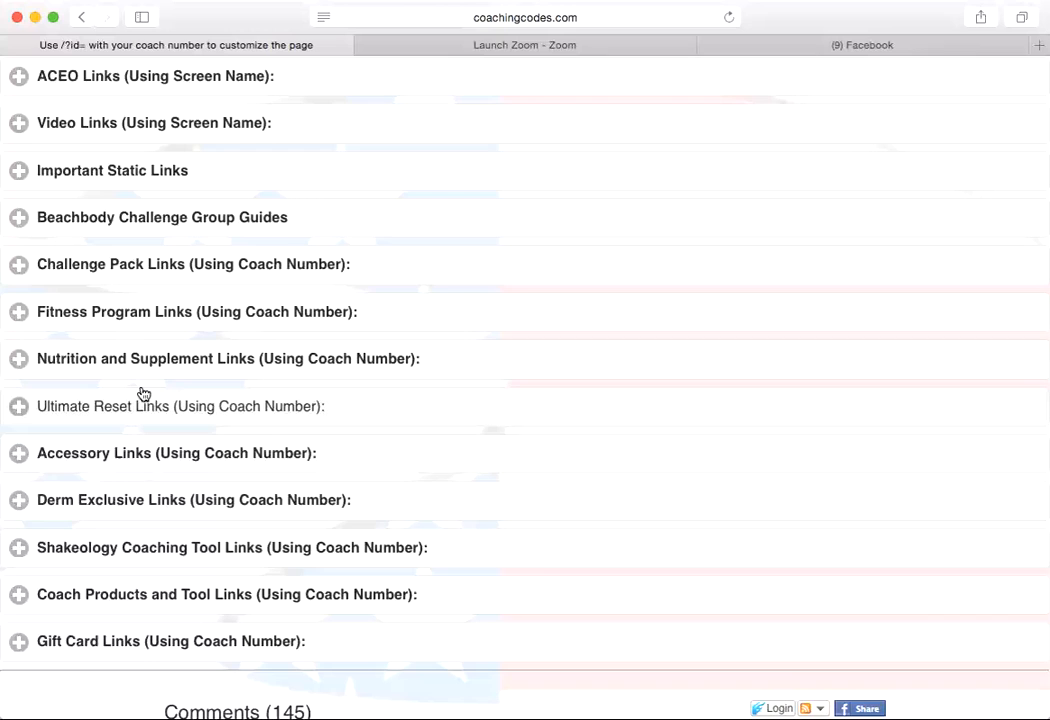
mouse_move(316, 230)
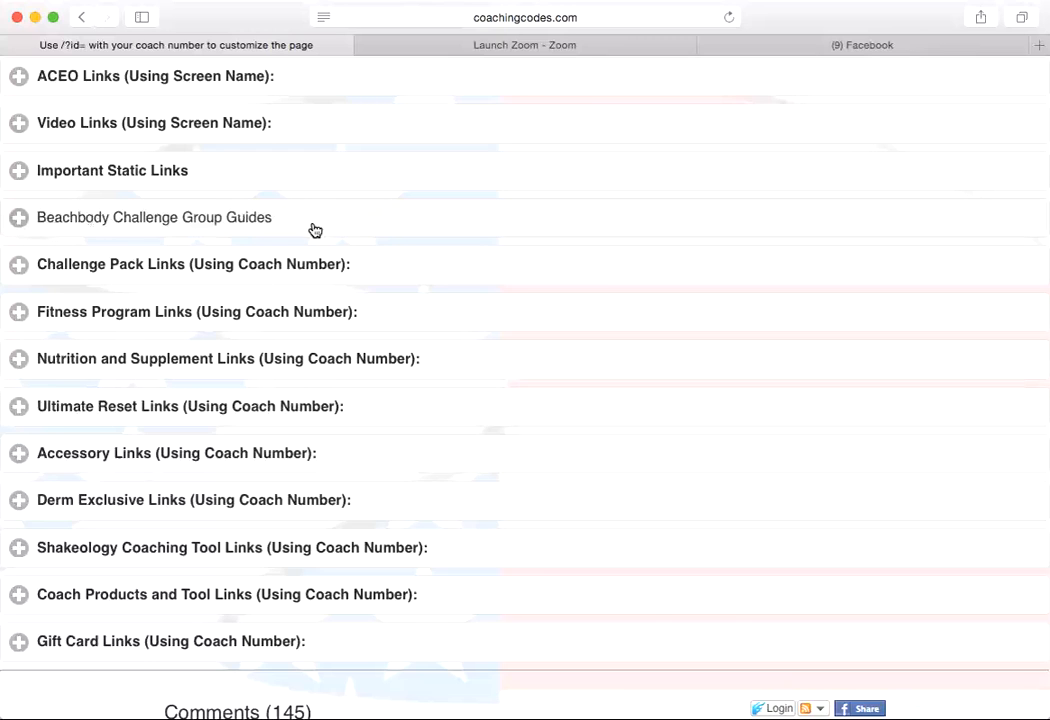